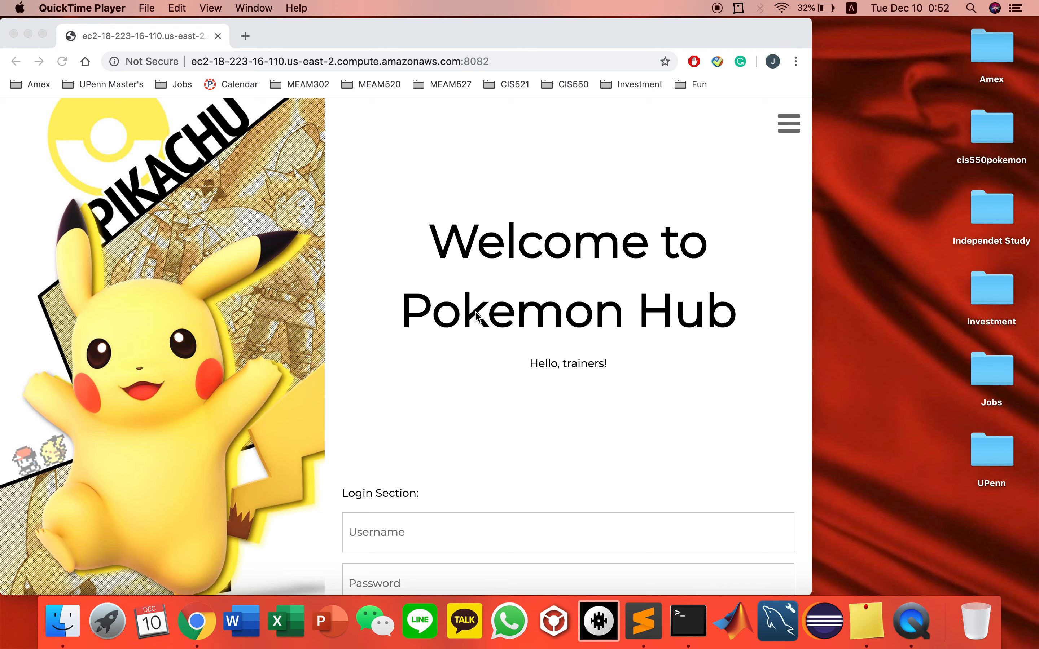
mouse_move(510, 272)
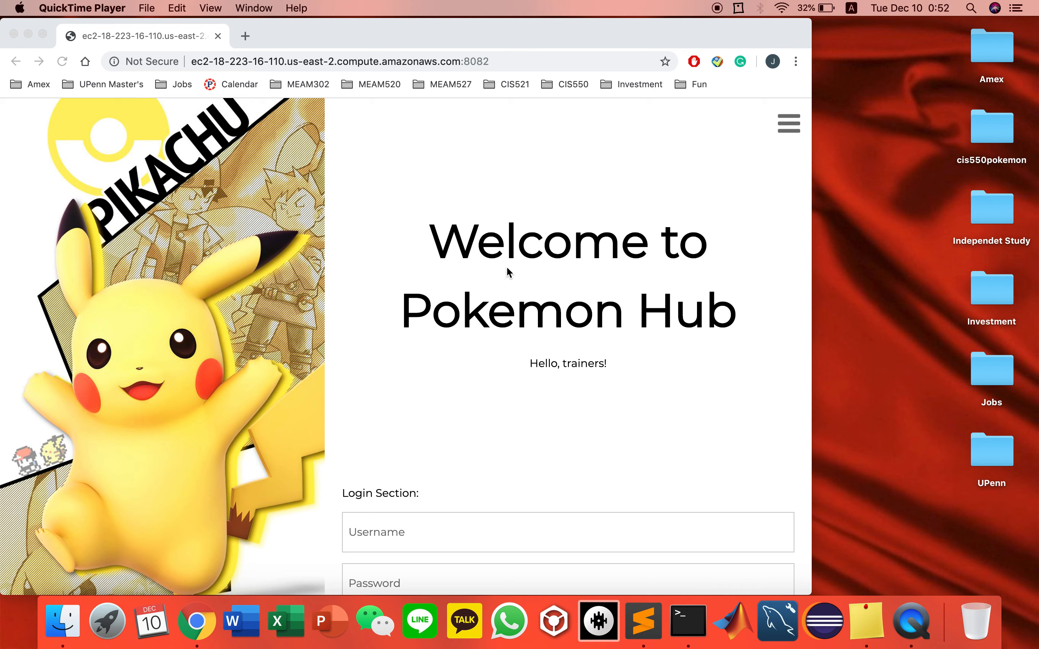
Browse the Pokemon Hub Overview section from the site navigation
scroll(down, 3)
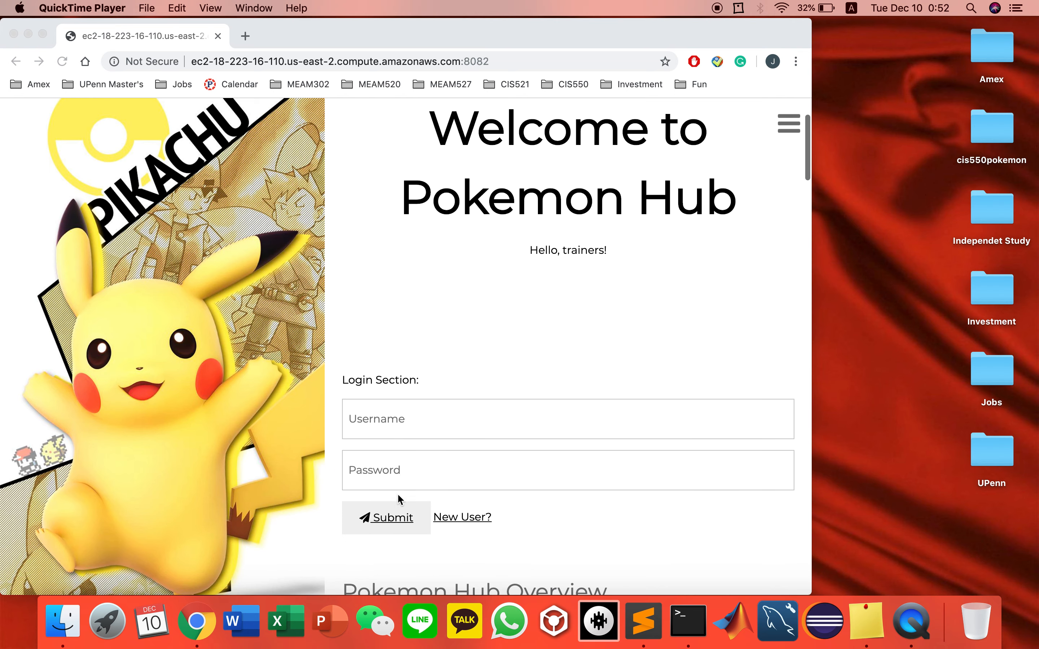
scroll(down, 3)
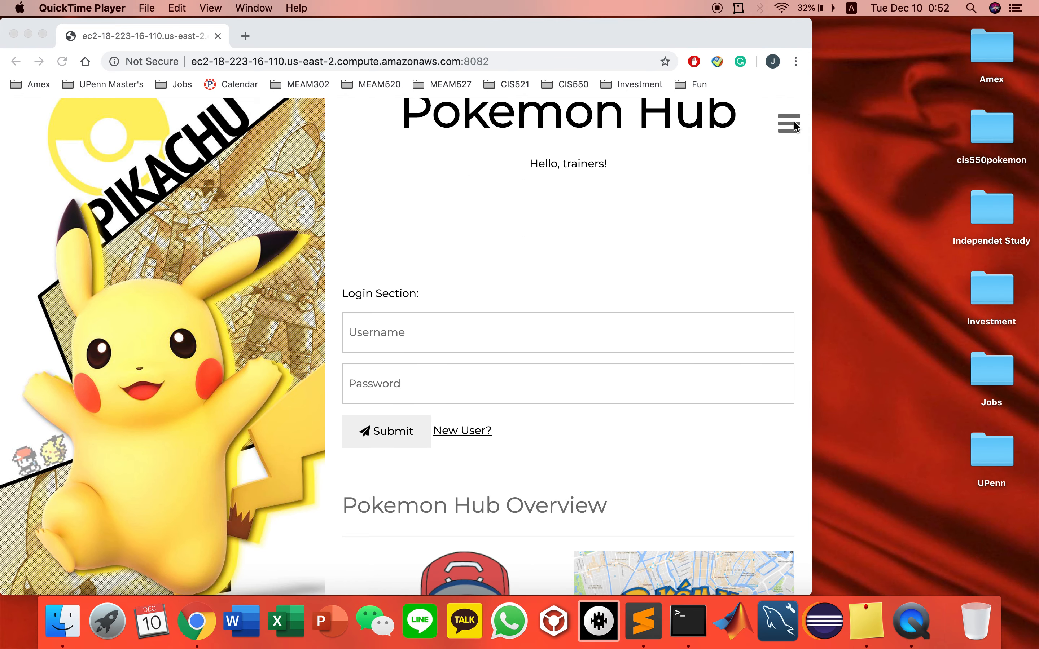
click(787, 124)
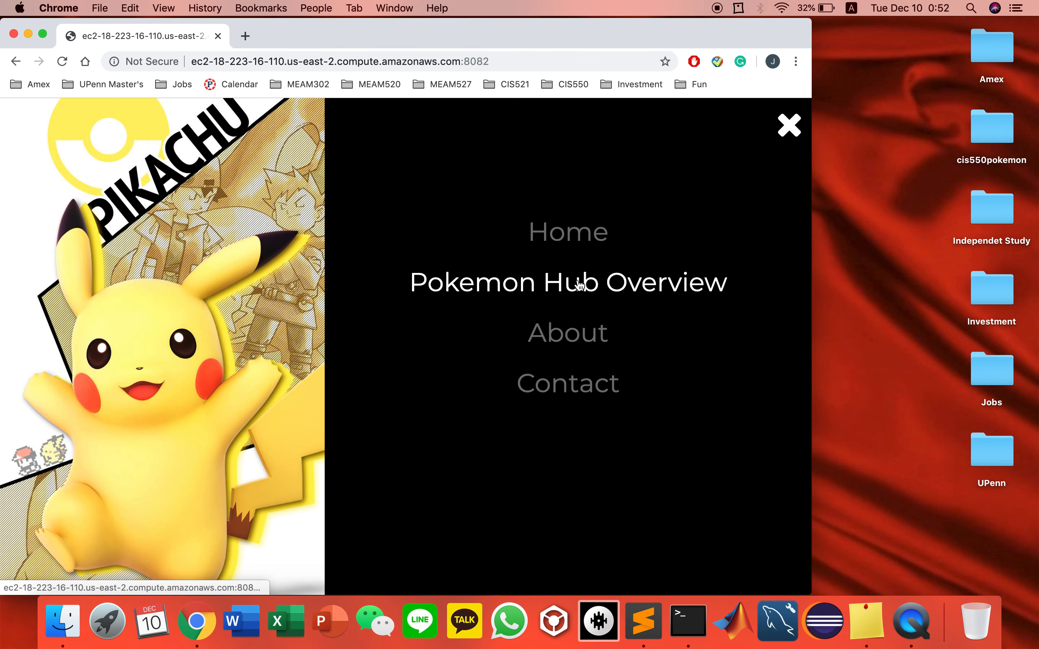
click(567, 281)
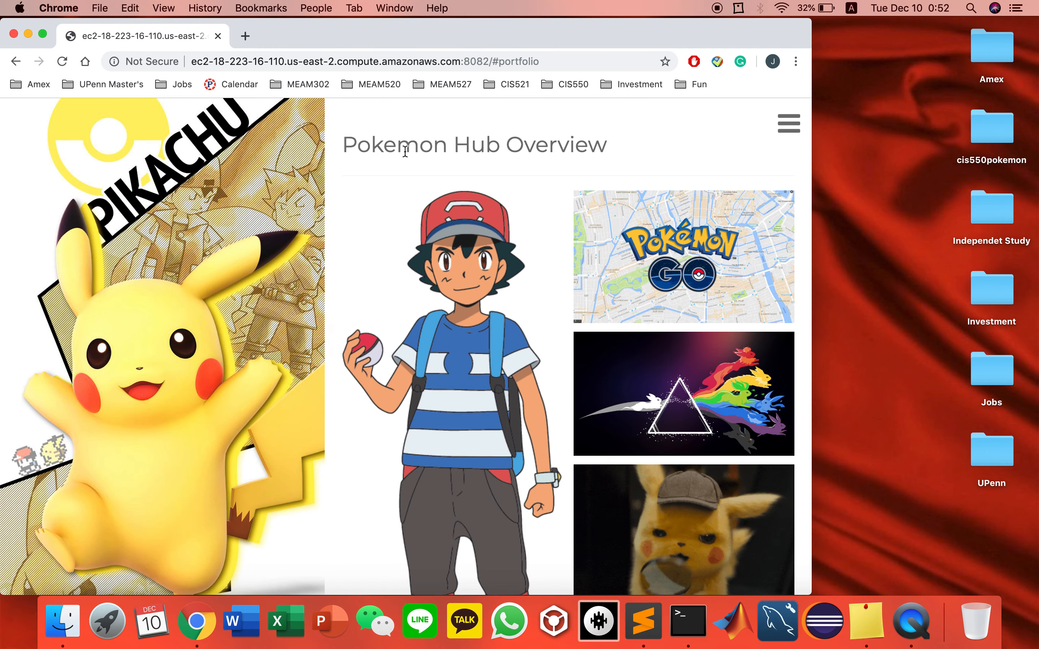
scroll(down, 3)
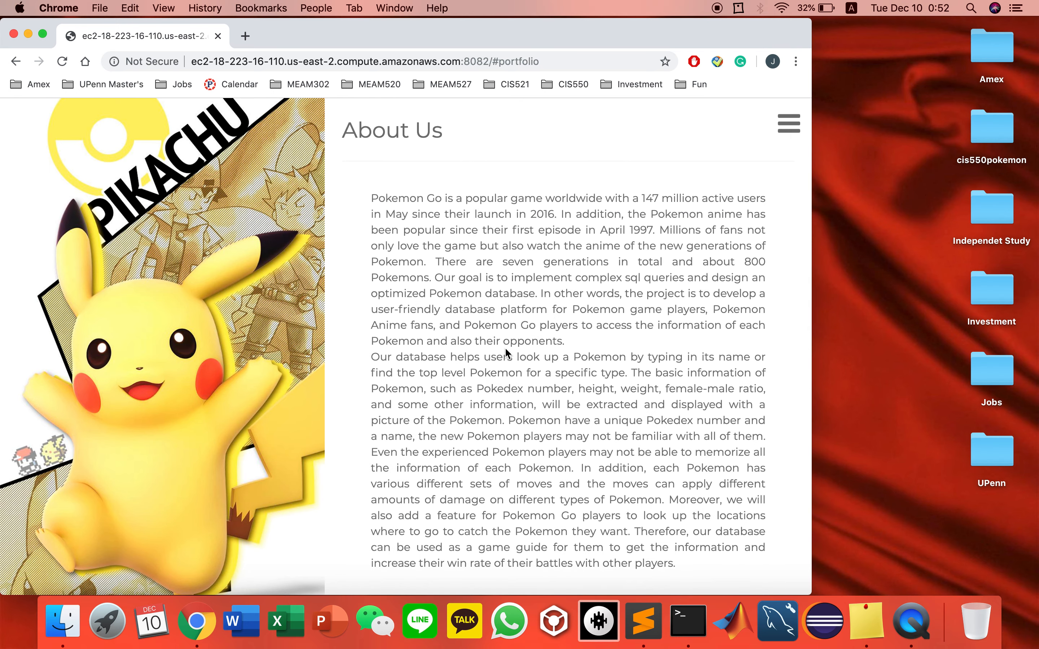
scroll(down, 3)
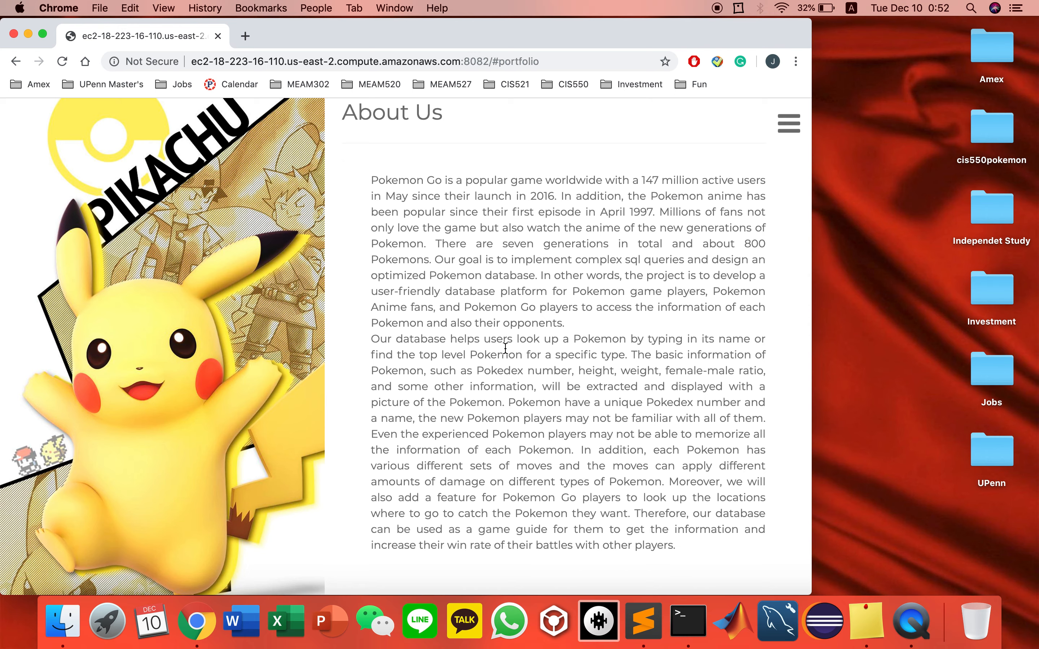
scroll(down, 3)
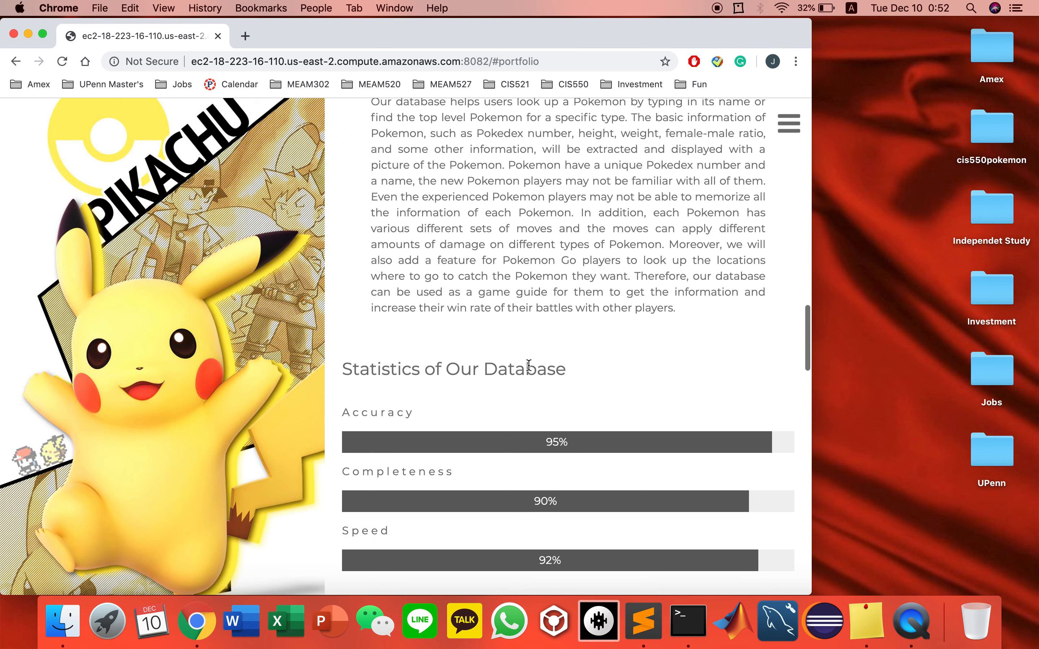
scroll(down, 3)
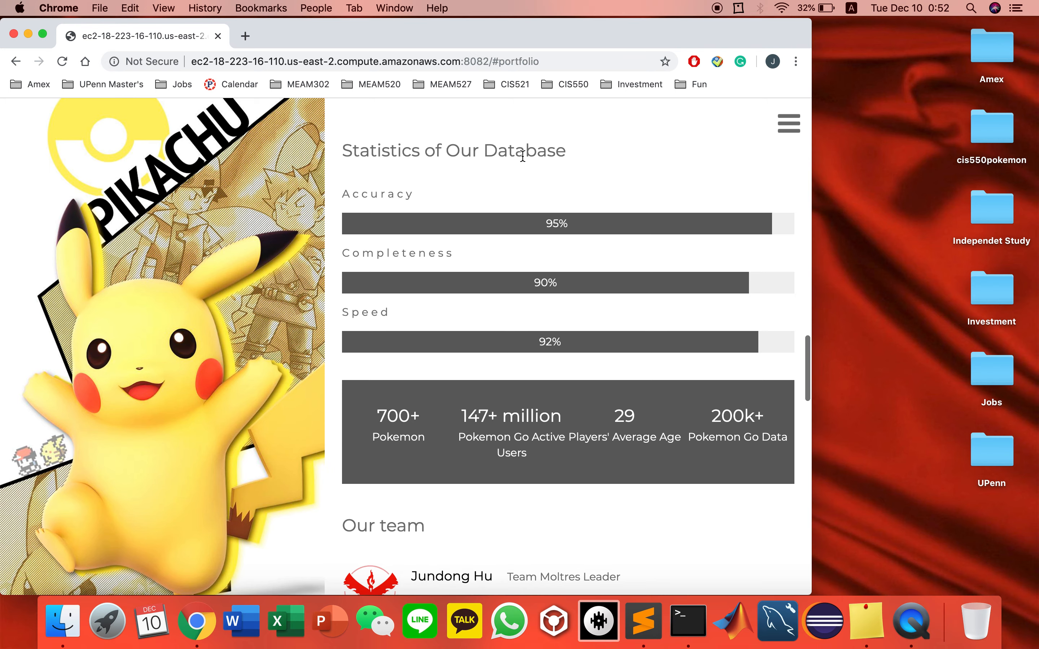
scroll(down, 3)
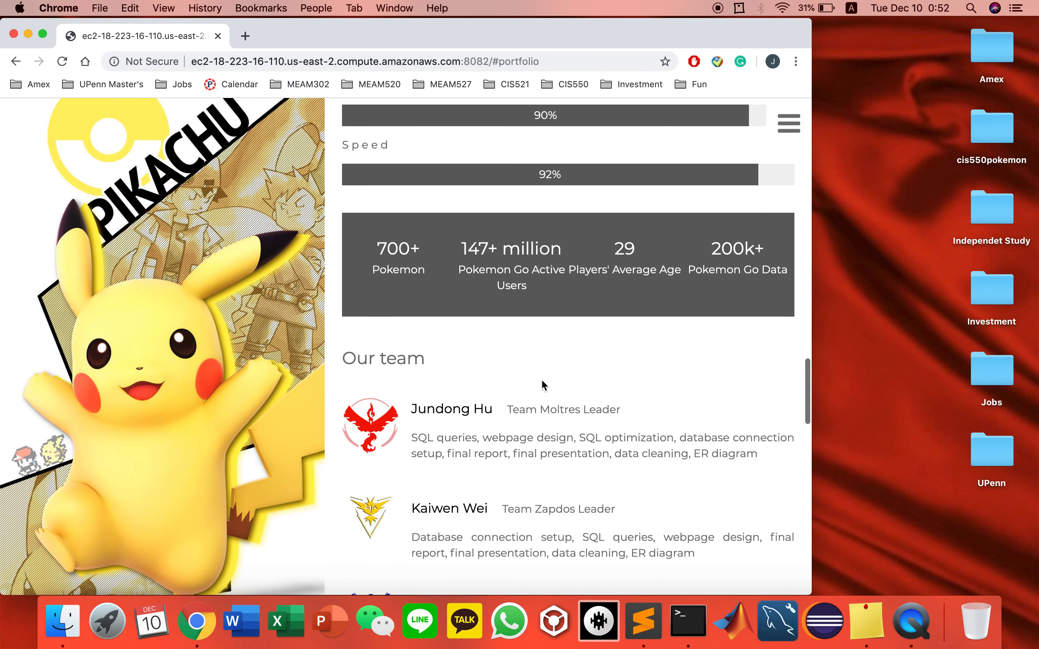
scroll(down, 3)
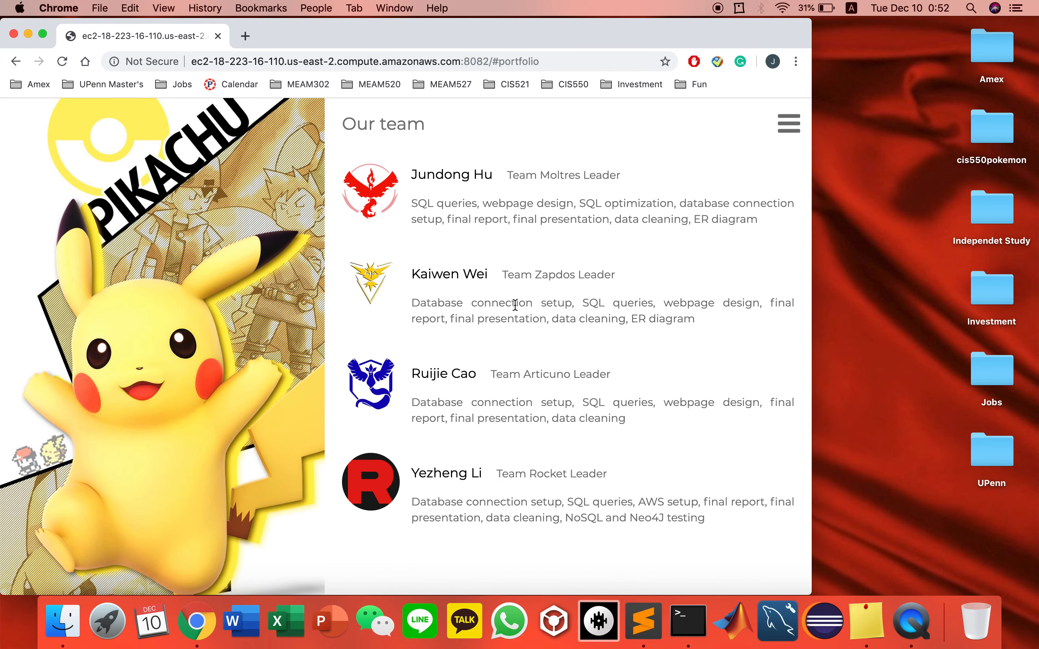
mouse_move(522, 240)
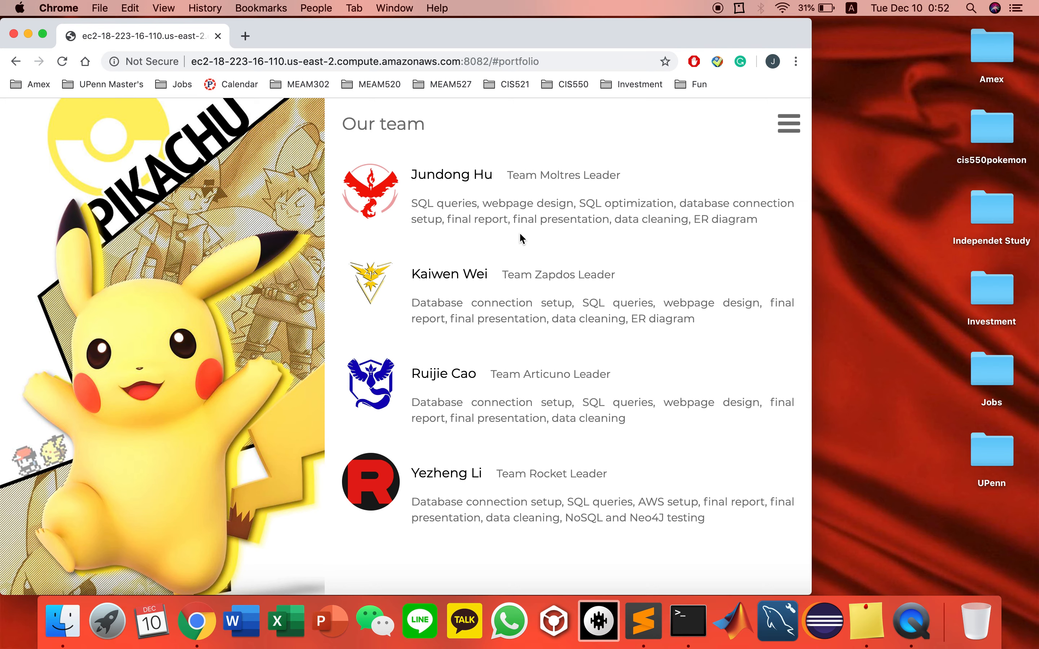
mouse_move(583, 218)
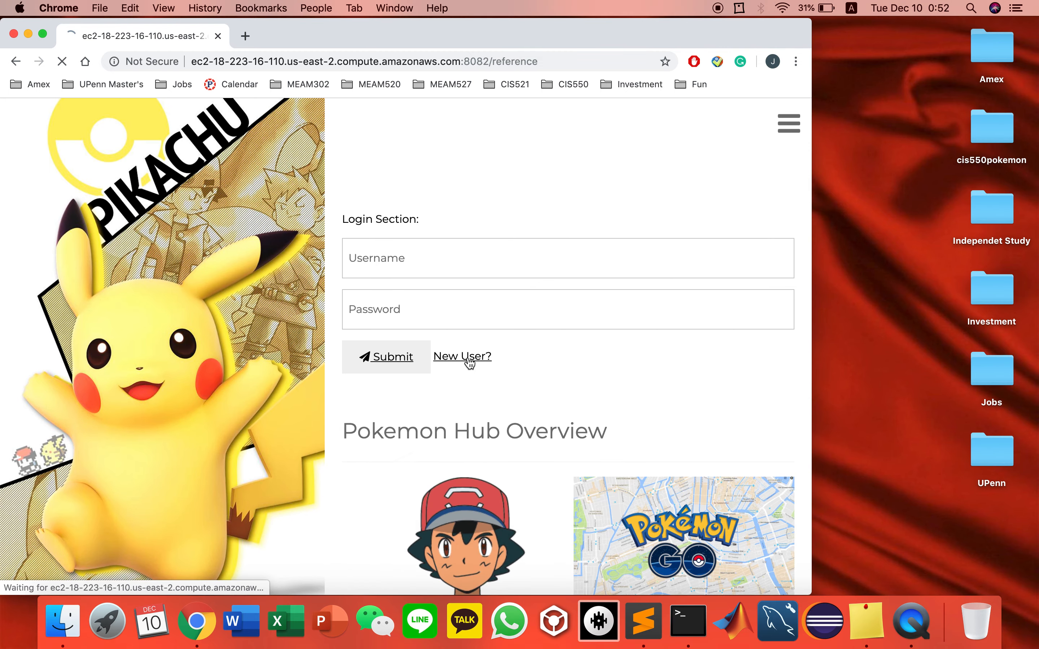
click(461, 356)
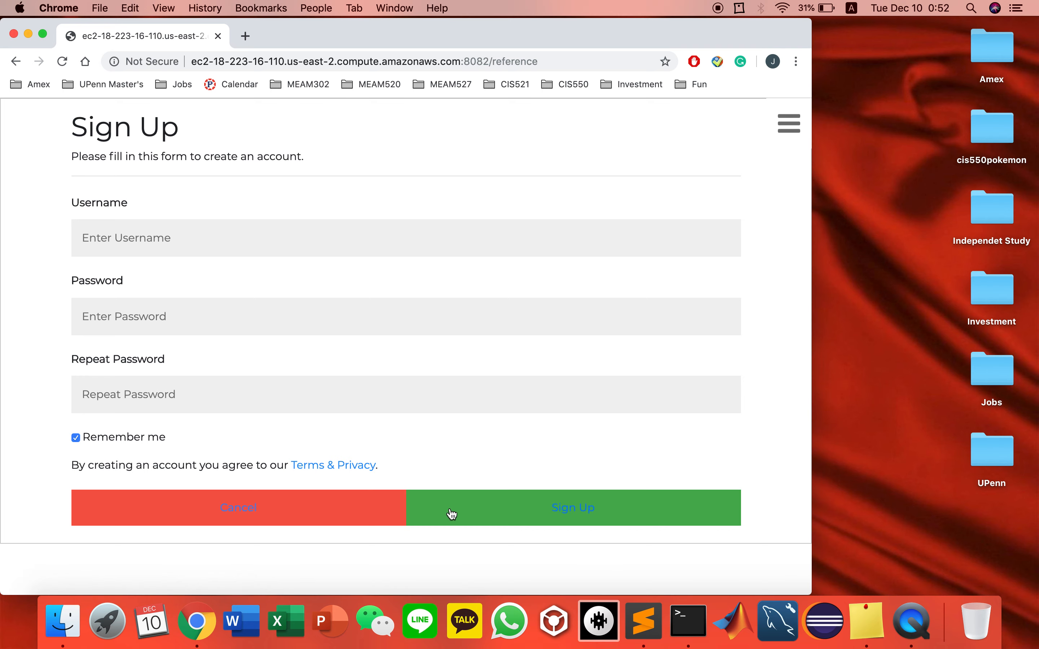
click(572, 507)
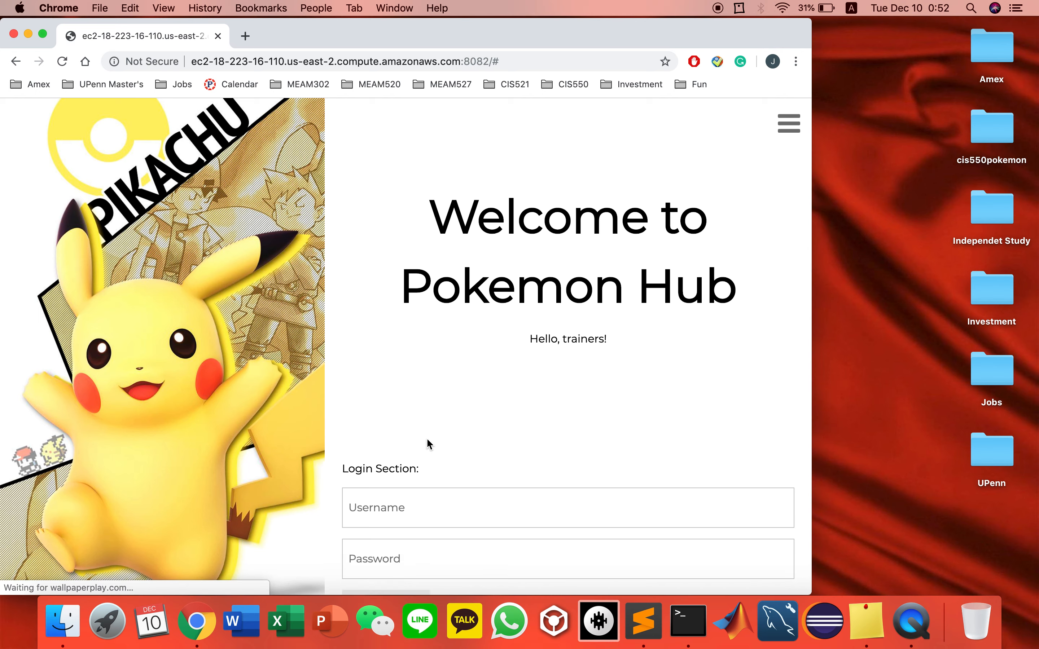
click(566, 329)
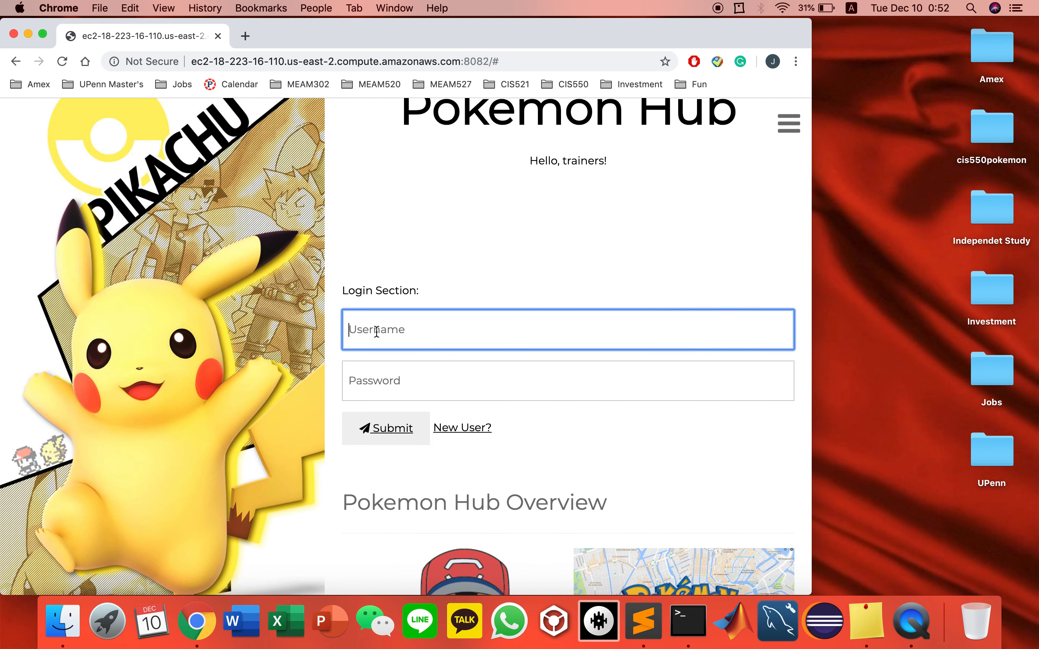
text(123)
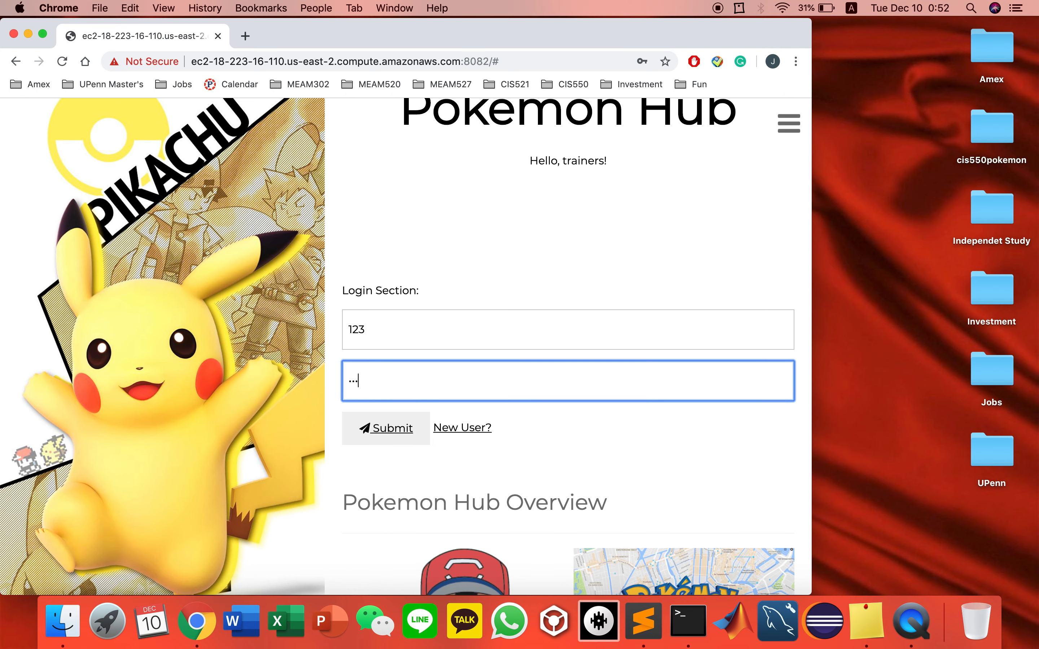
click(385, 427)
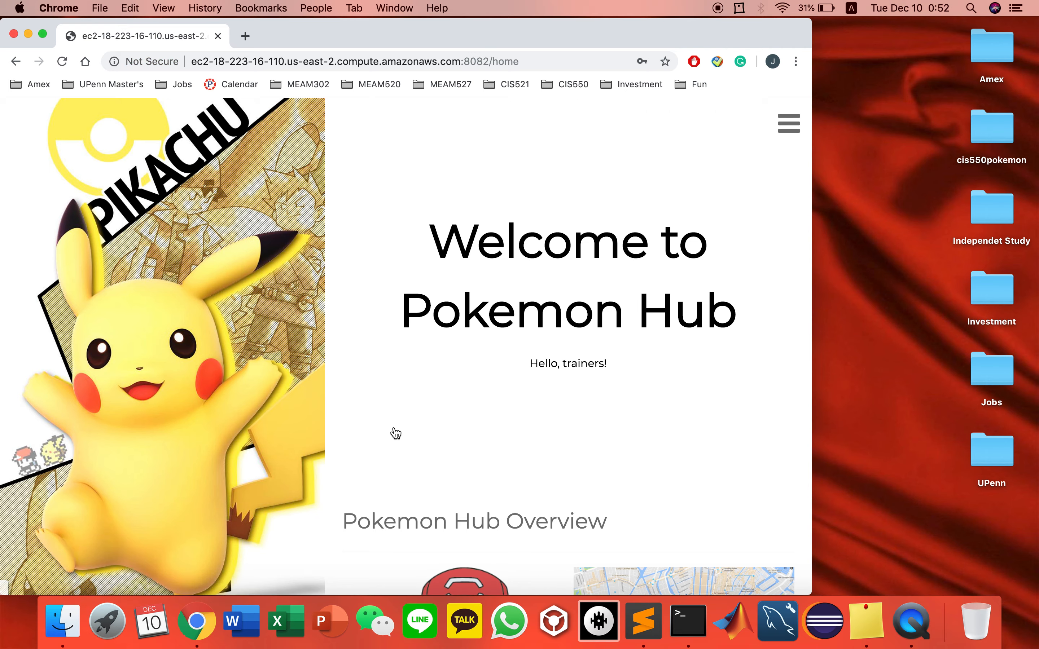
click(787, 124)
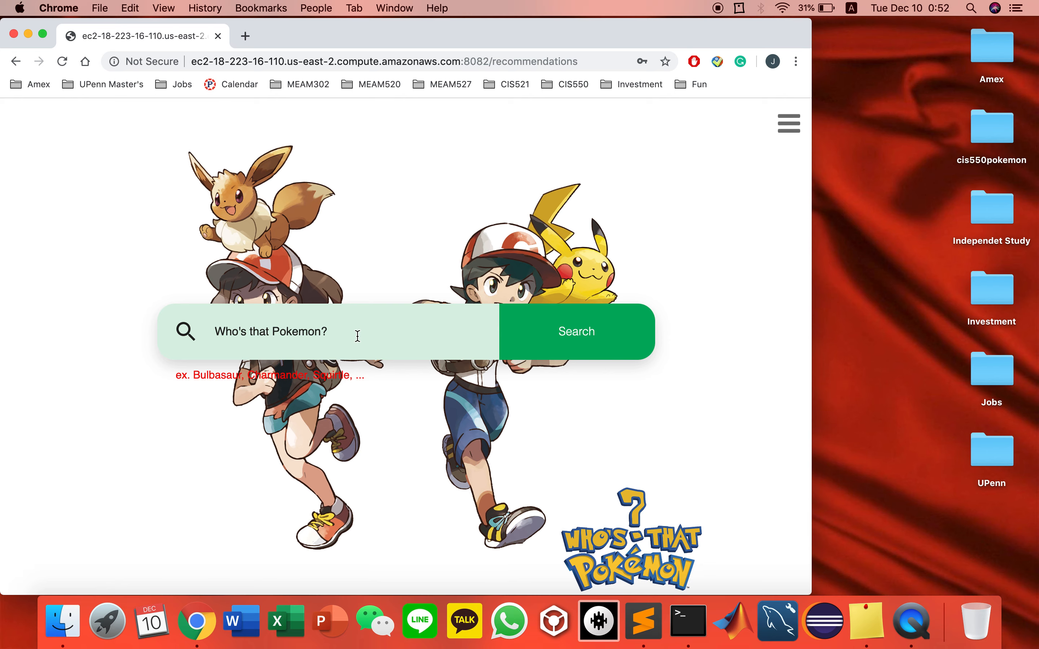
Search for eevee to show Pokedex 133, Normal type, abilities, height, weight and urban spawn rate
scroll(down, 3)
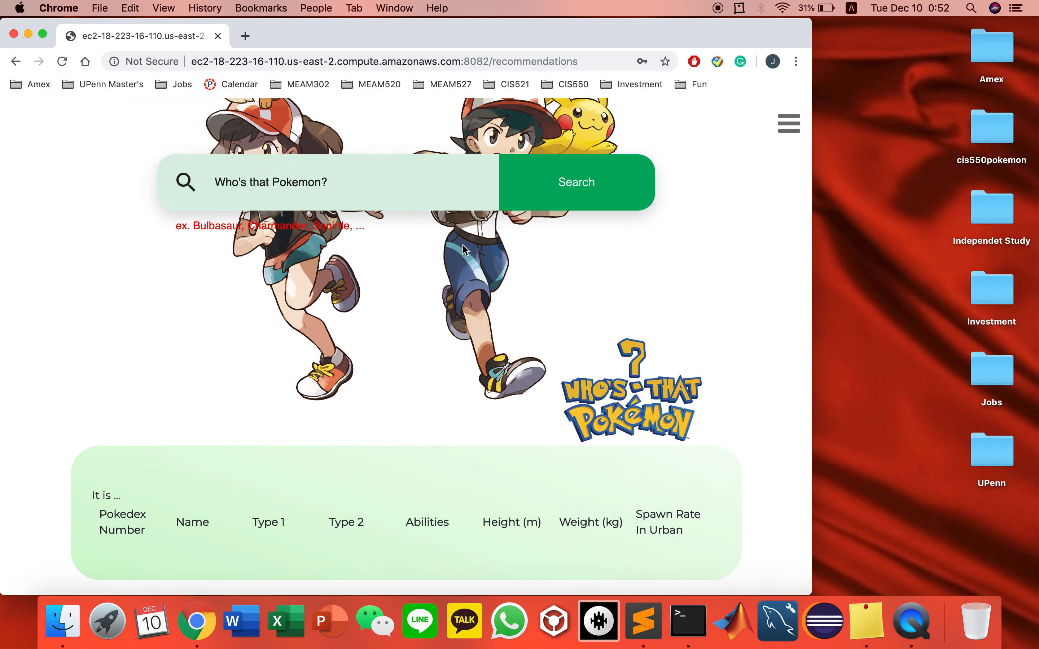
text(eevee)
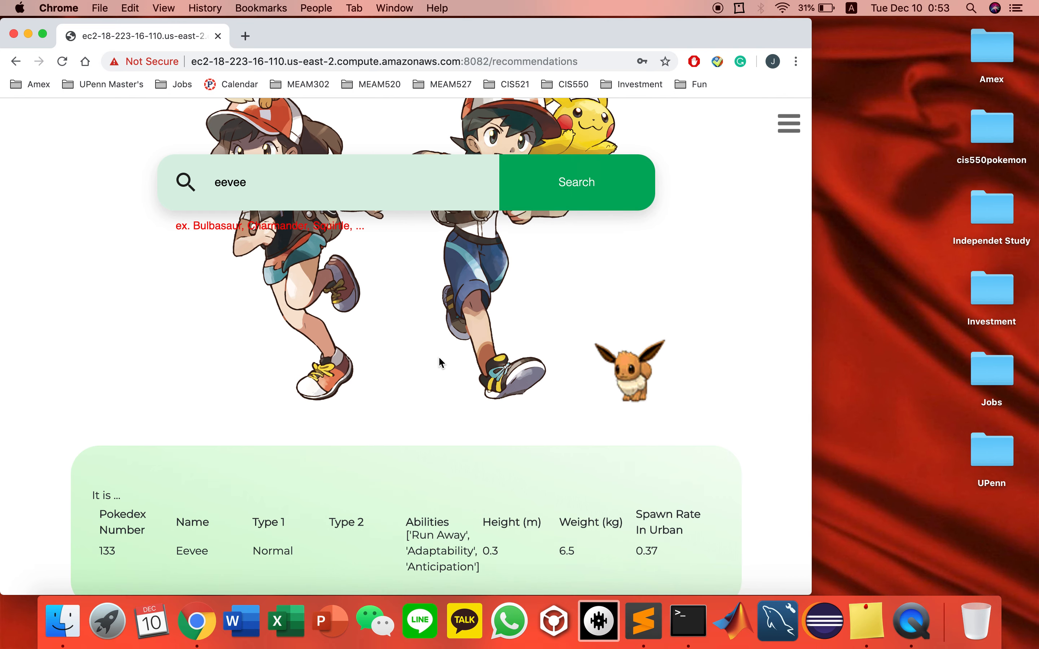
scroll(down, 3)
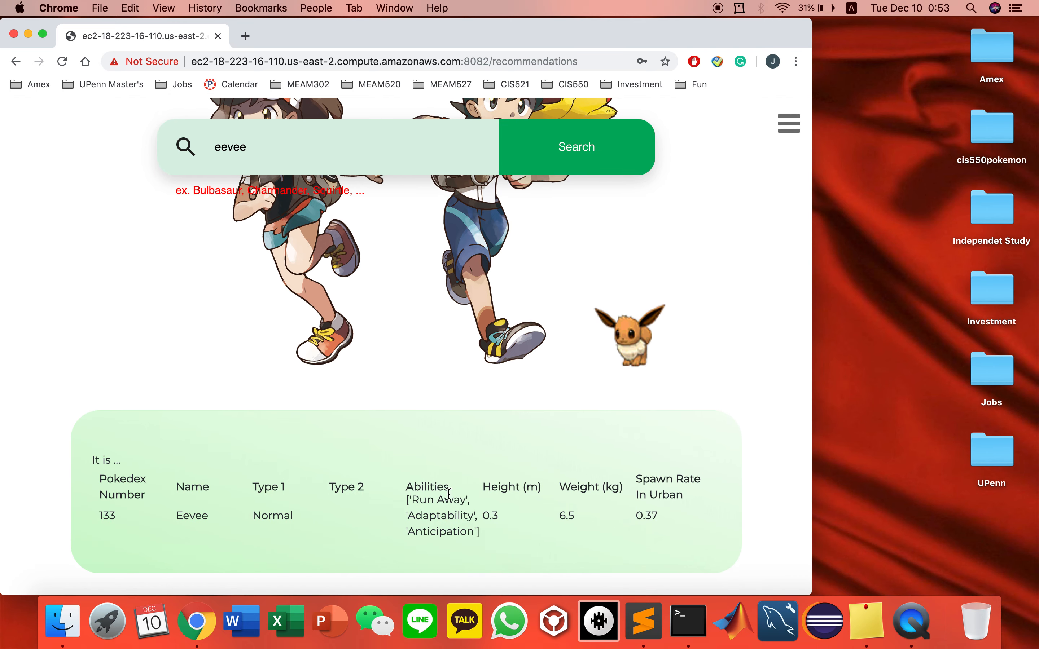
mouse_move(379, 544)
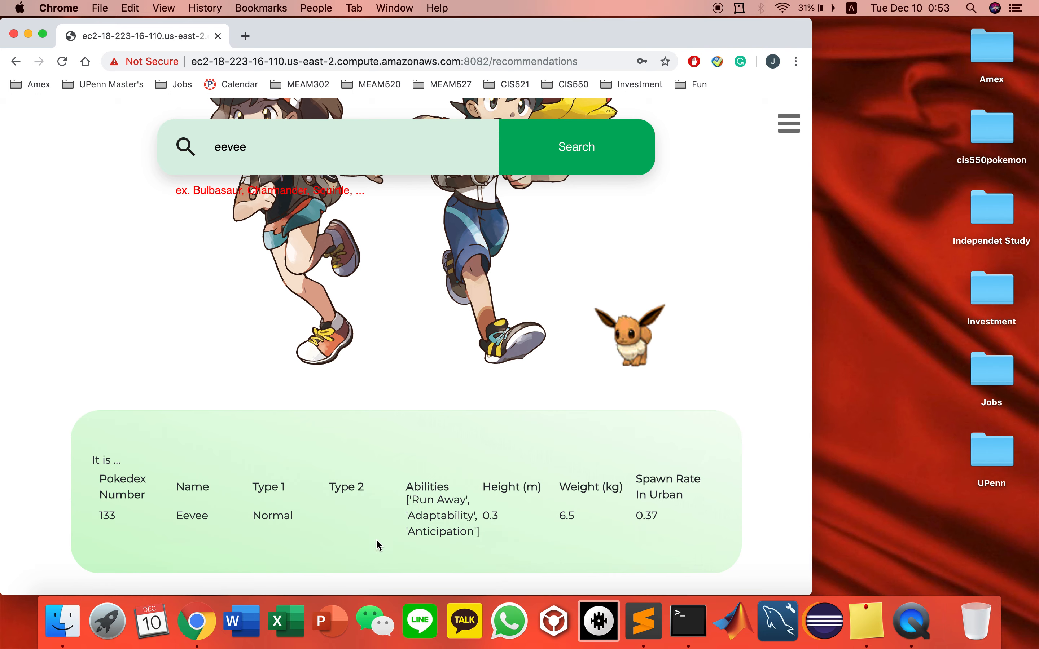
mouse_move(629, 511)
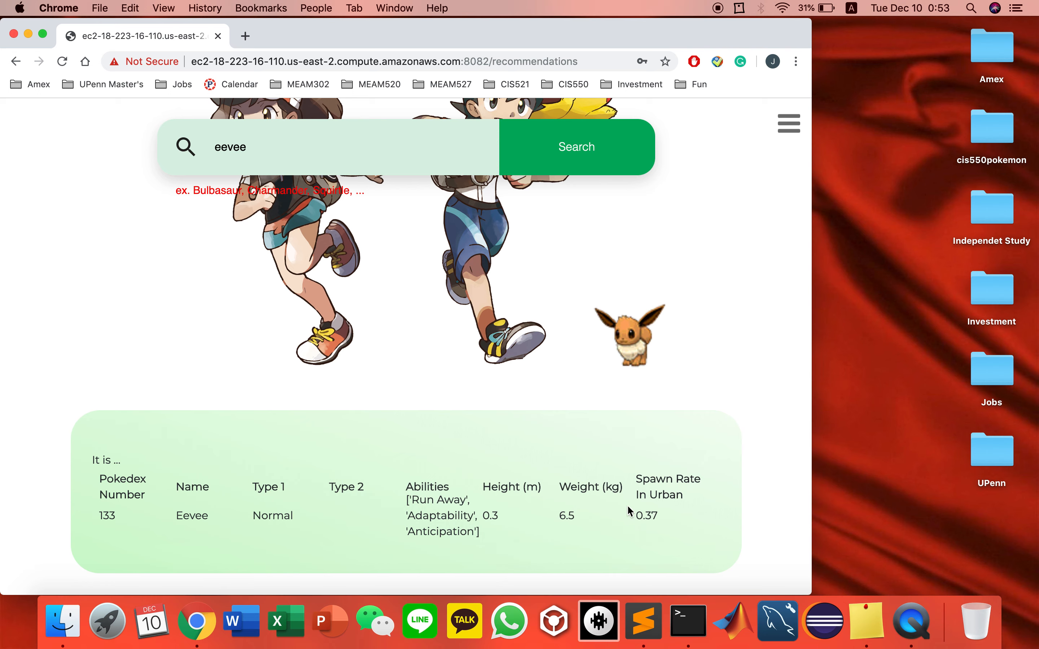
mouse_move(341, 471)
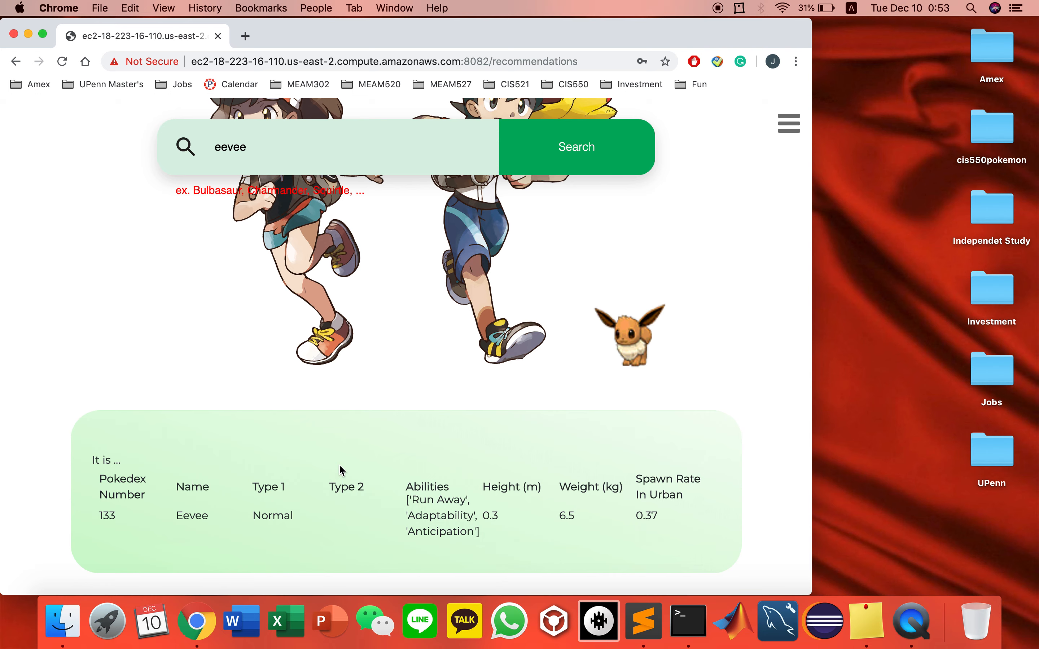
mouse_move(272, 507)
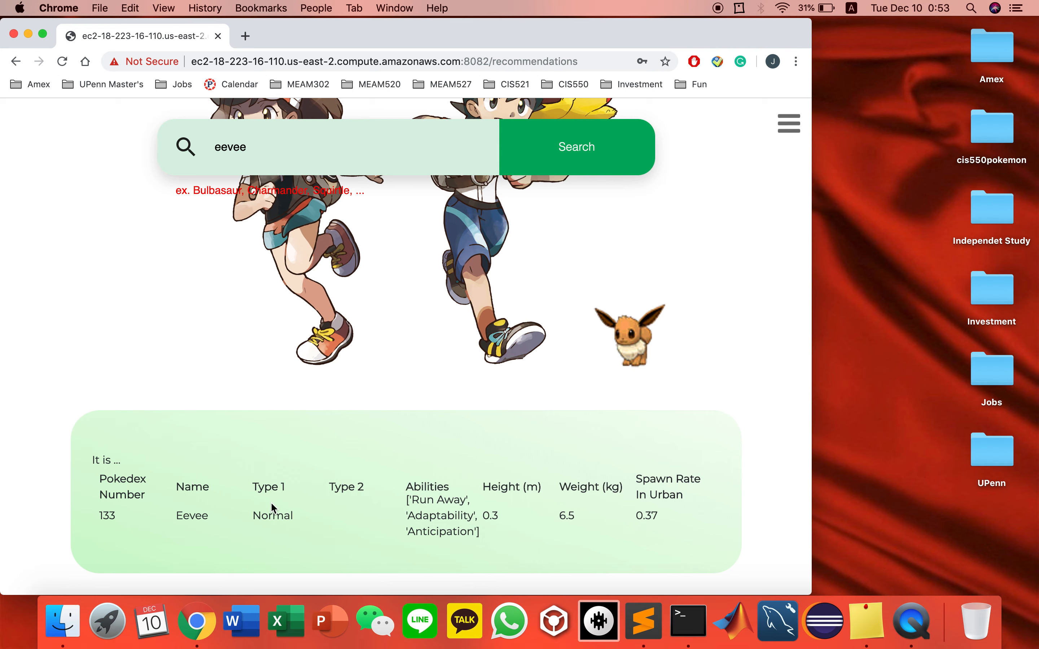
mouse_move(648, 534)
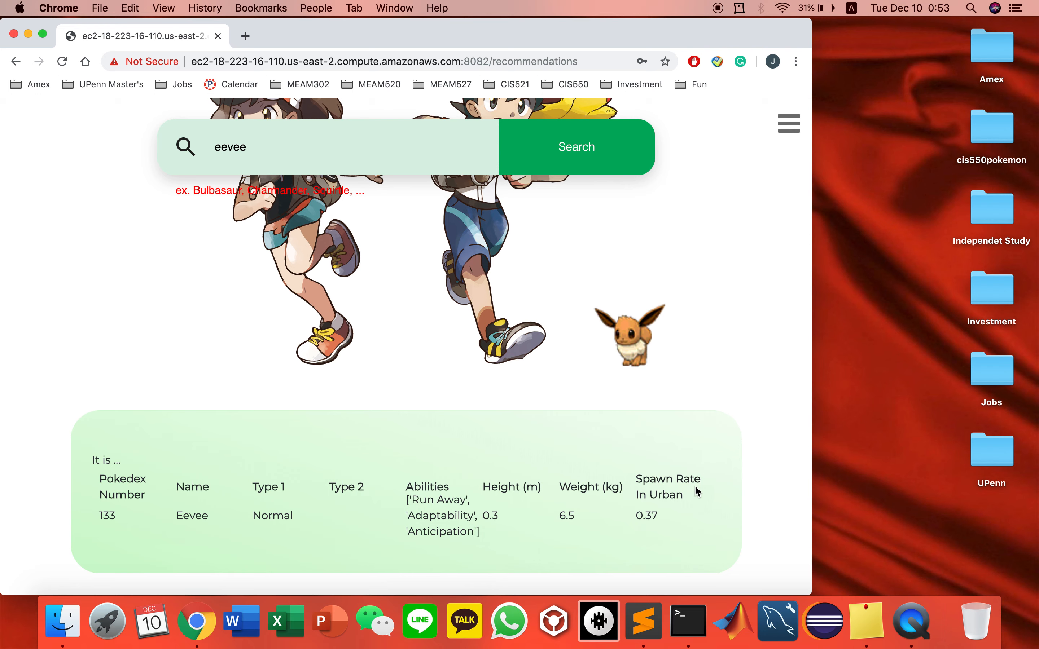
mouse_move(700, 507)
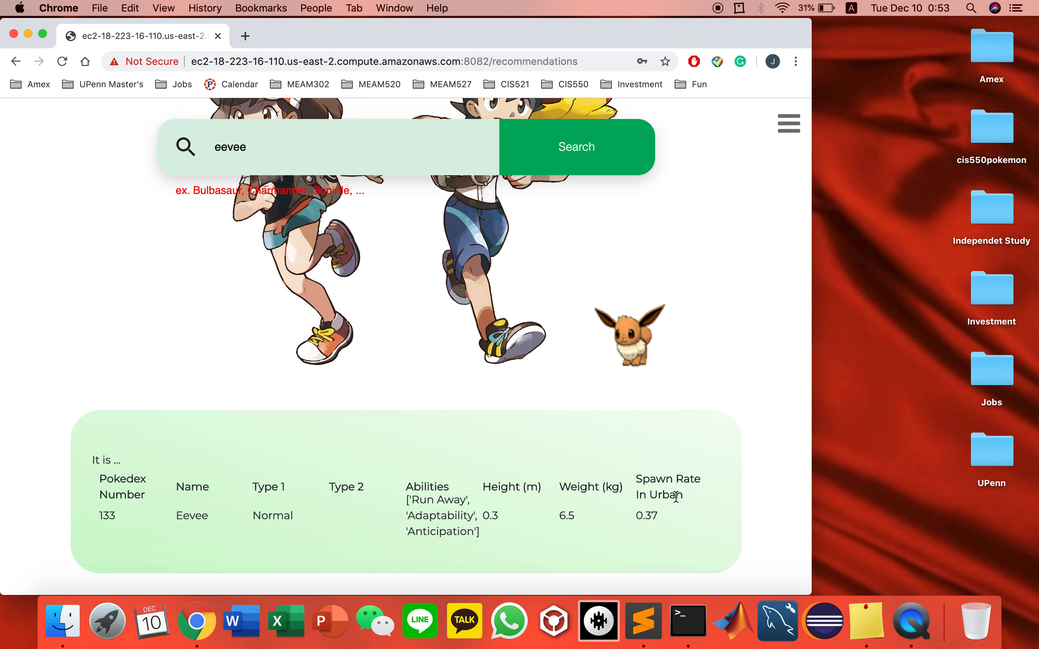
Search by Pokedex number 133, then 150 to bring up Mewtwo's Psychic-type entry
double_click(230, 147)
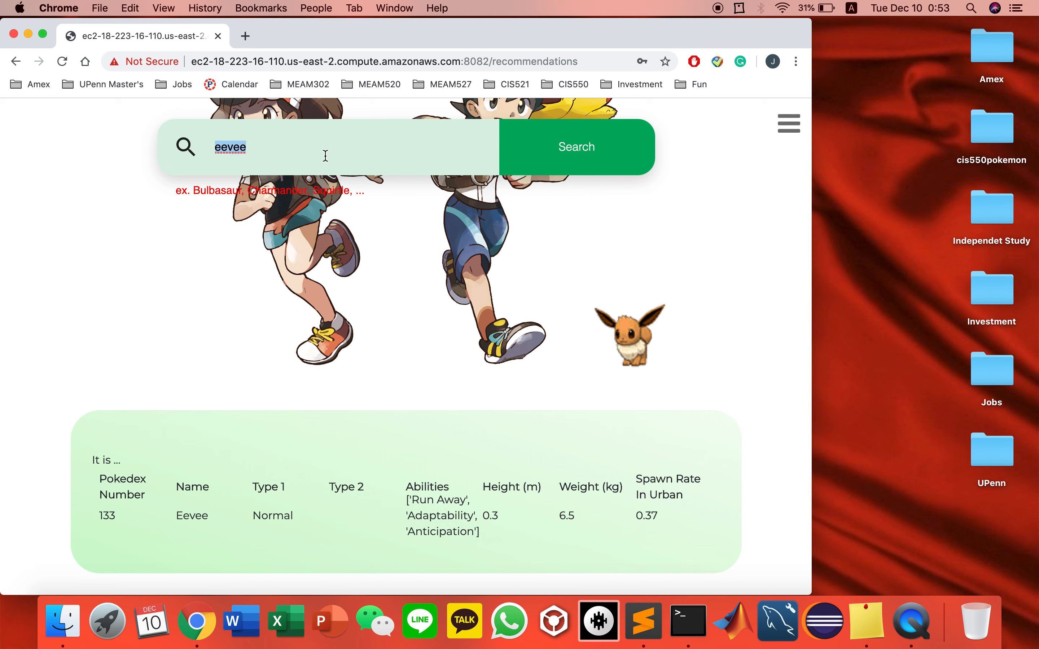
text(133)
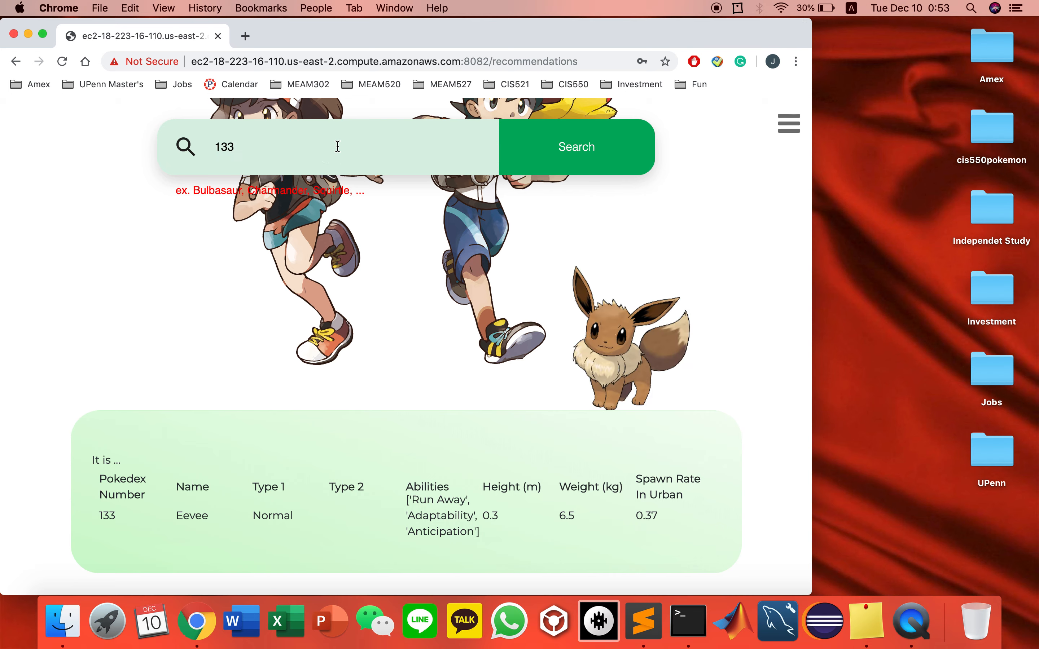
text(150)
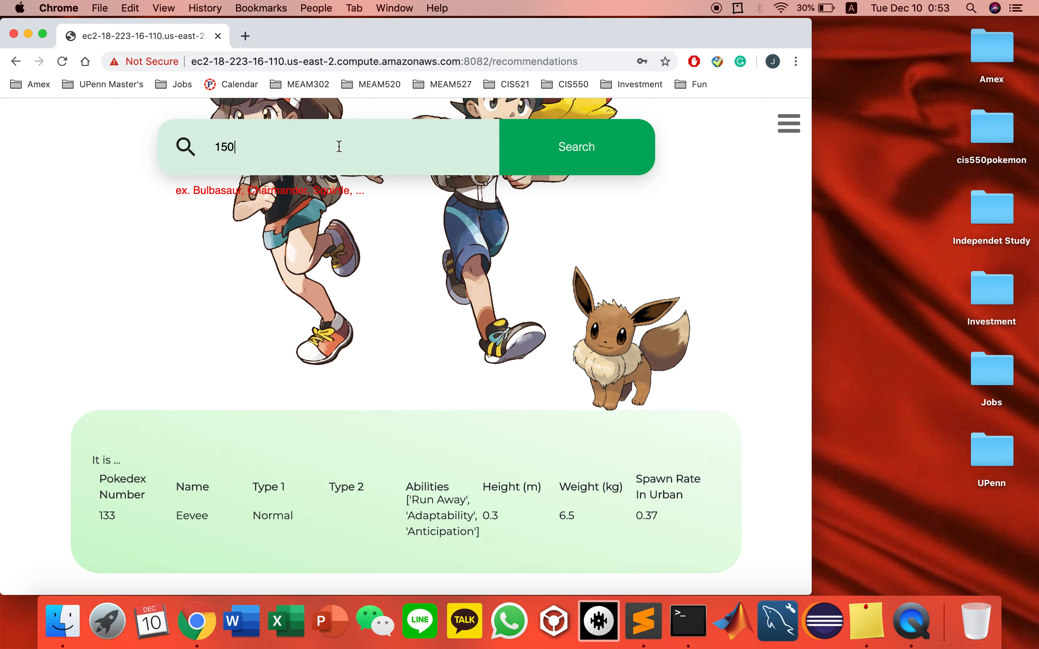
click(575, 146)
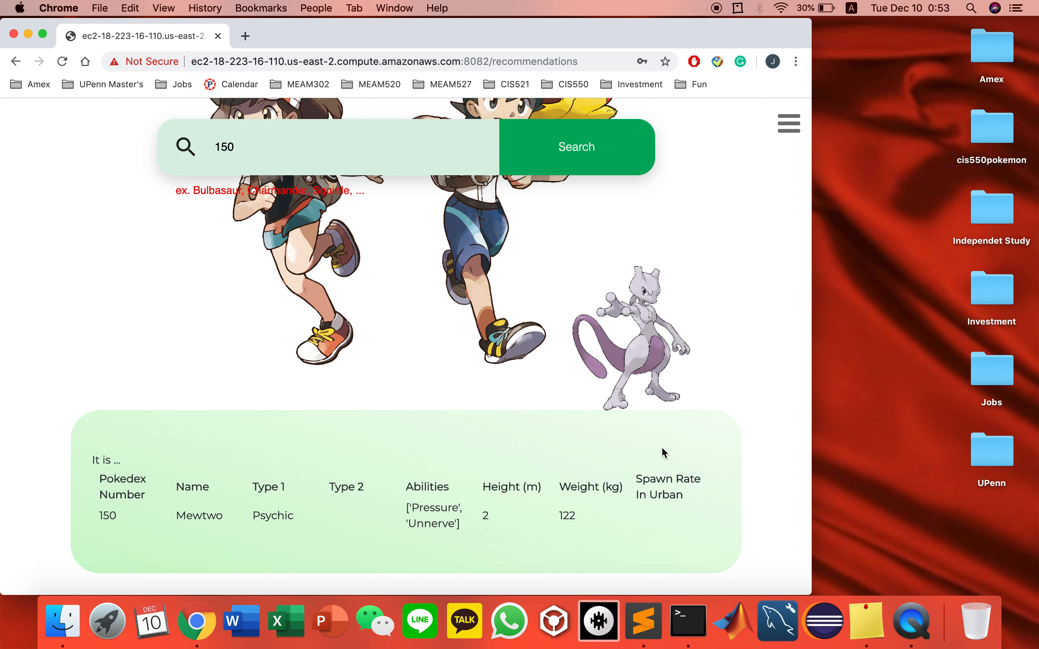
mouse_move(691, 473)
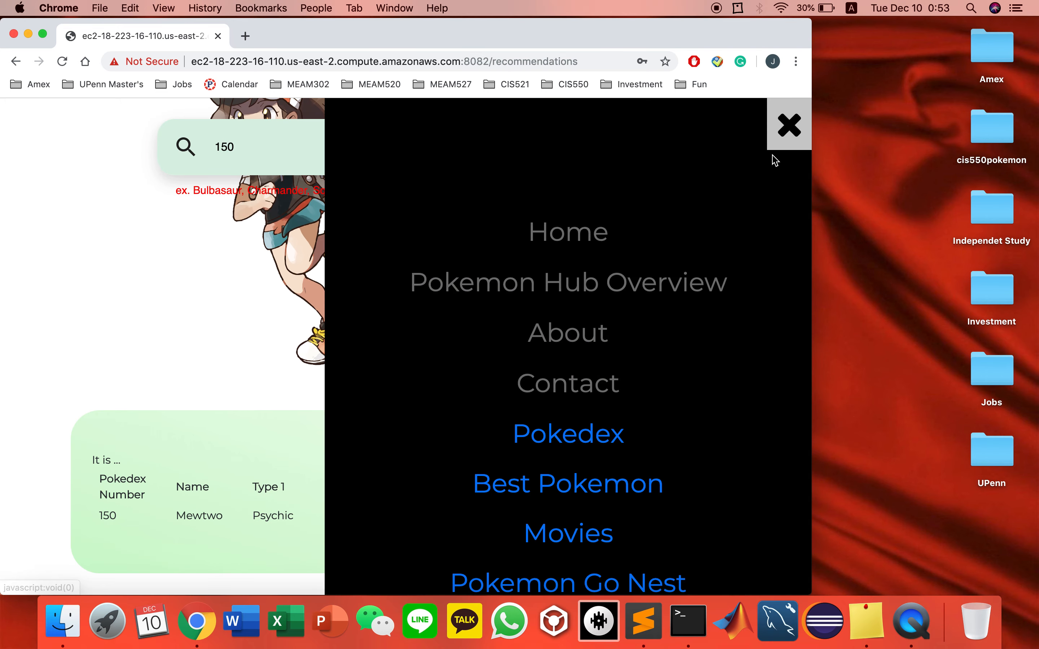
Go to the Best Pokemon by type page from the navigation menu
click(567, 483)
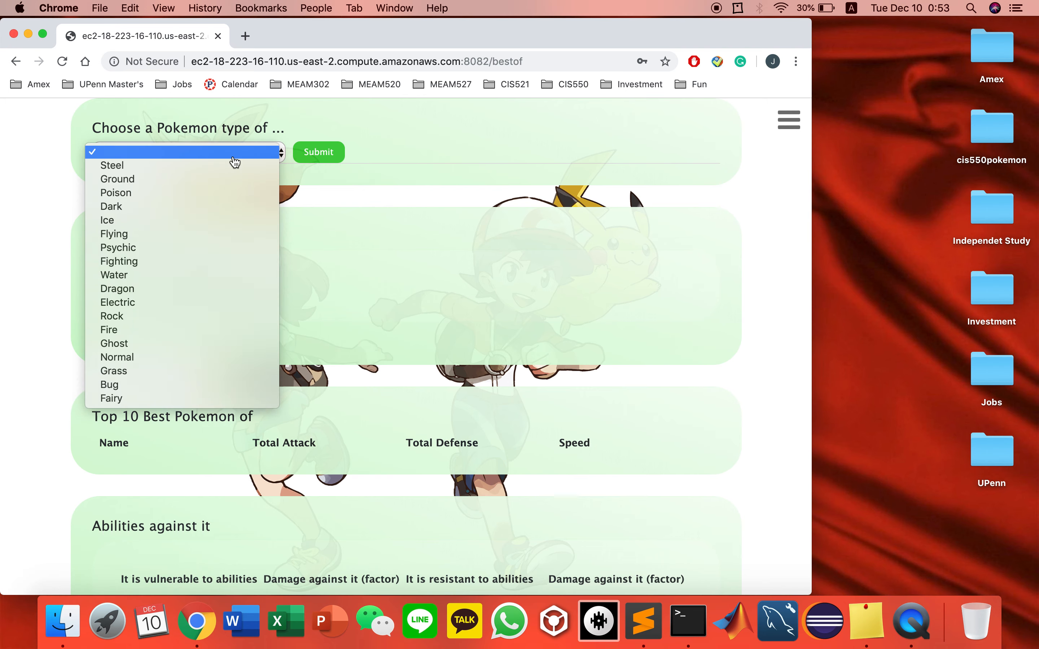
mouse_move(135, 302)
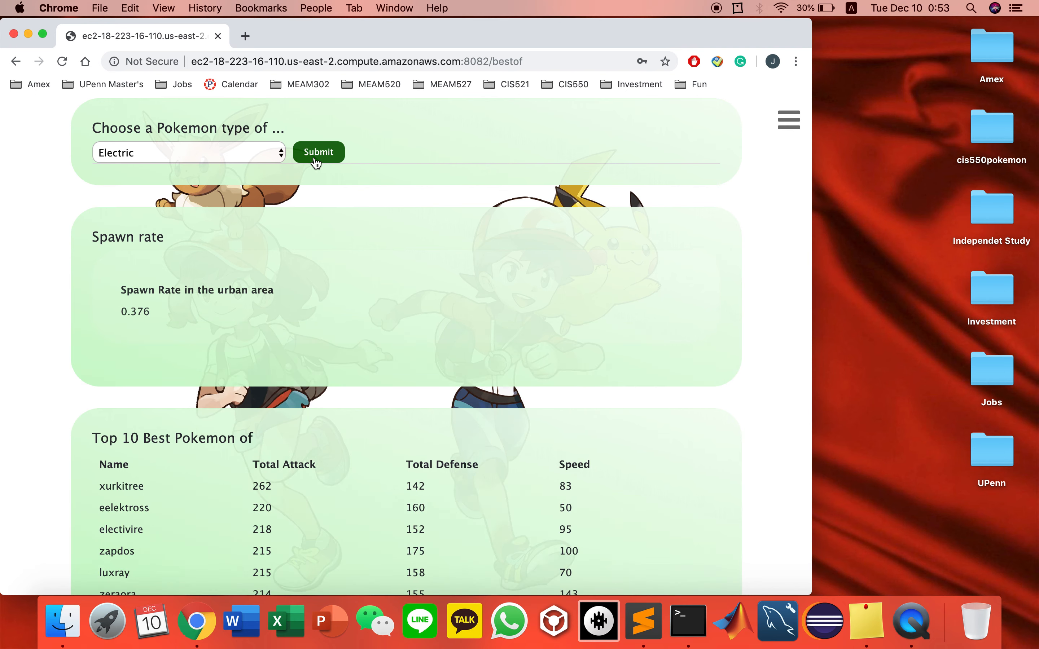
Scroll the Electric results: urban spawn rate 0.376 and top 10 led by xurkitree
scroll(down, 3)
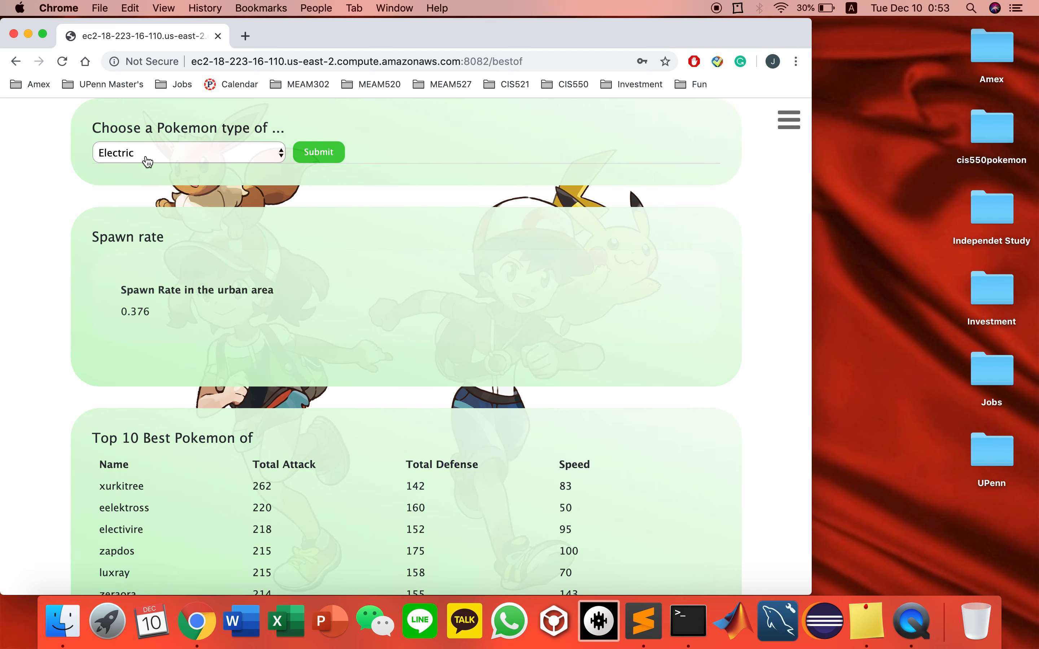
scroll(down, 3)
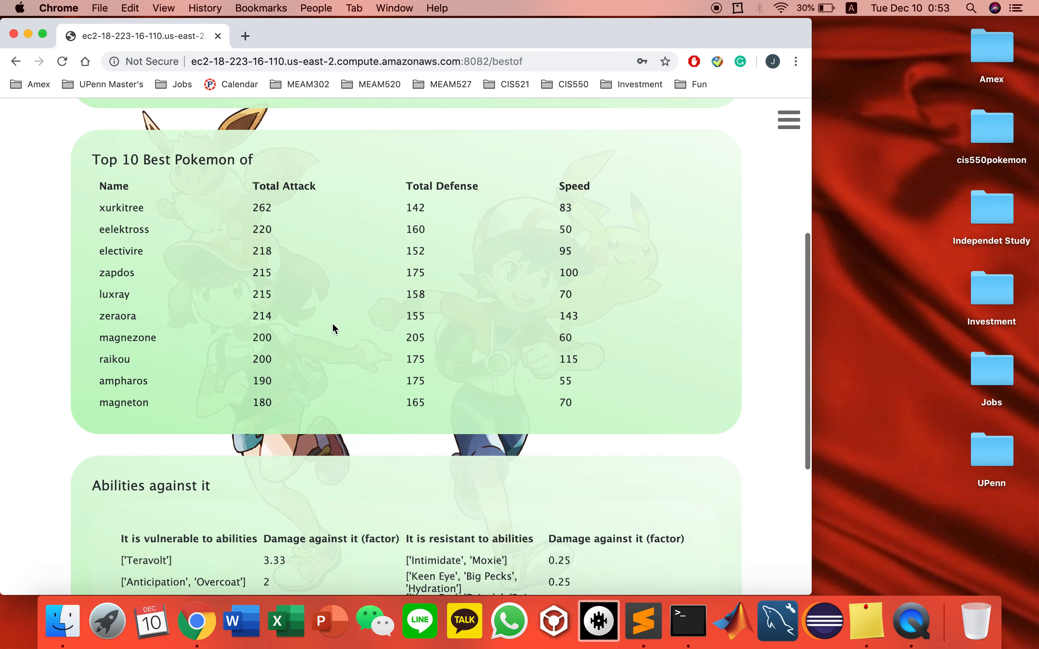
scroll(down, 3)
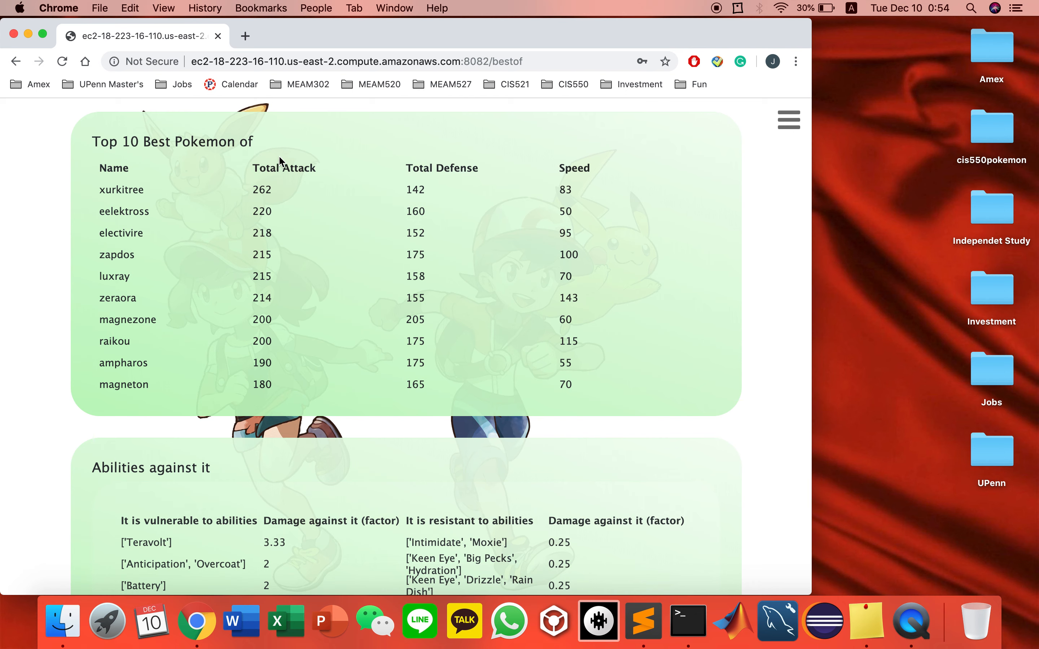
mouse_move(321, 171)
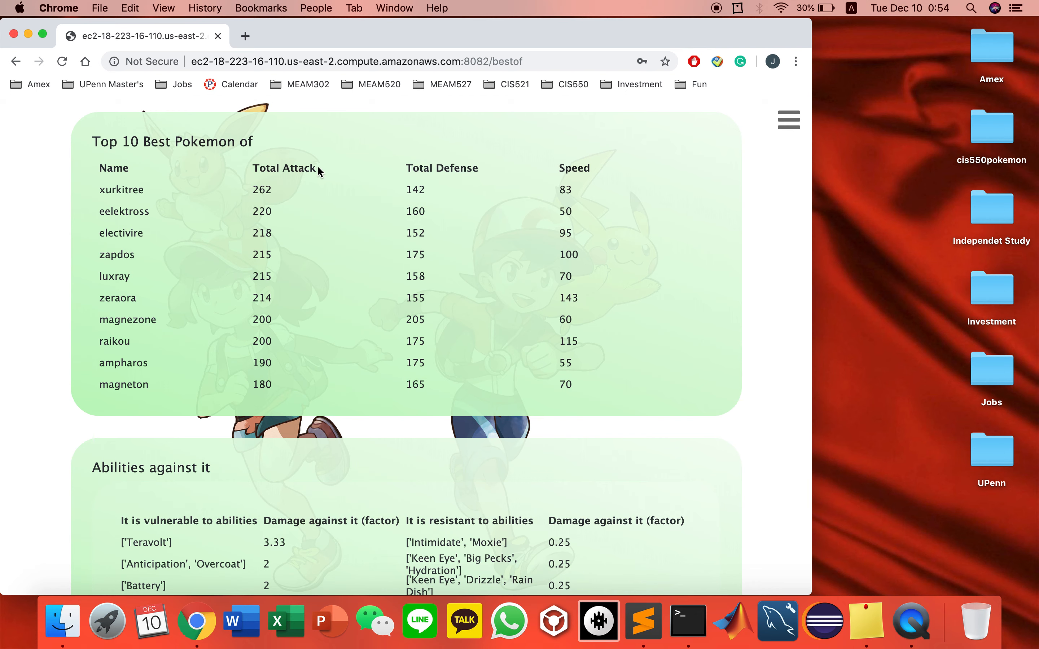
mouse_move(456, 183)
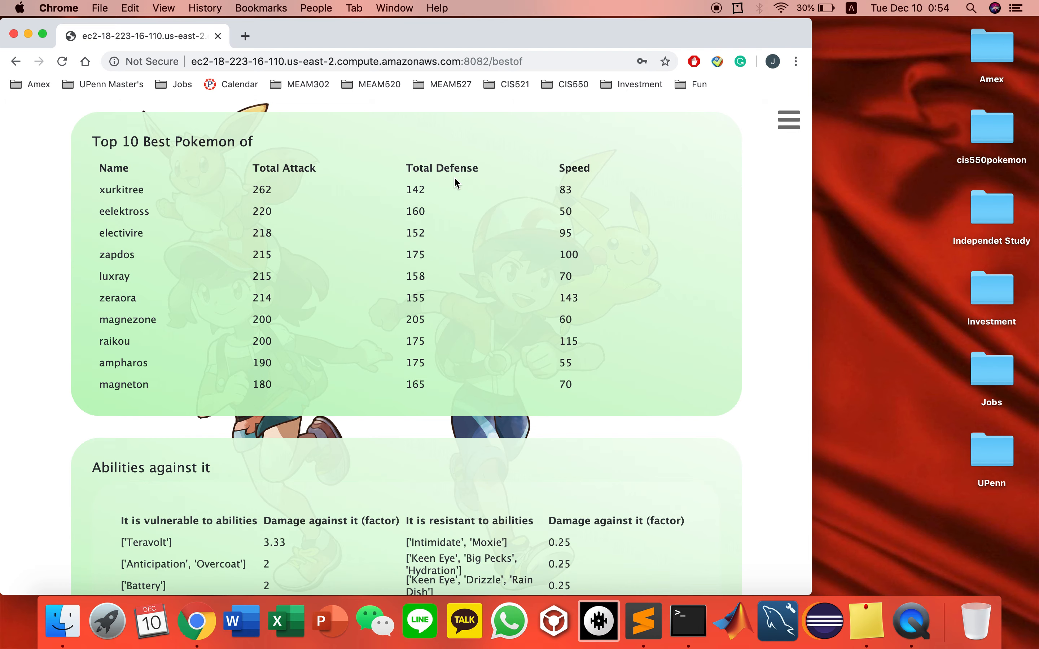
scroll(down, 3)
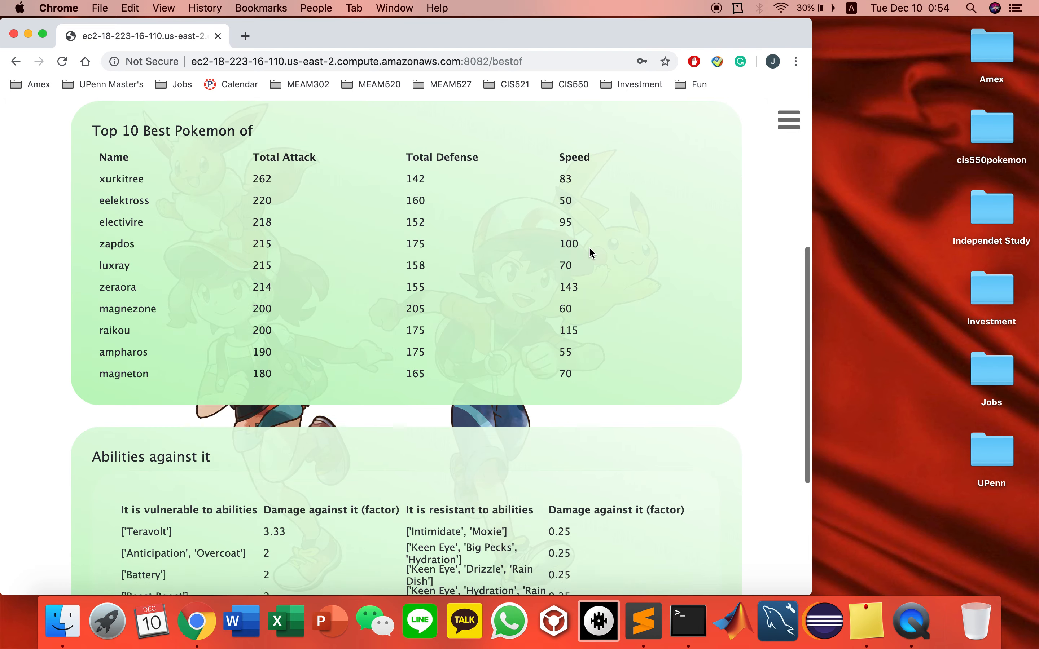
scroll(down, 3)
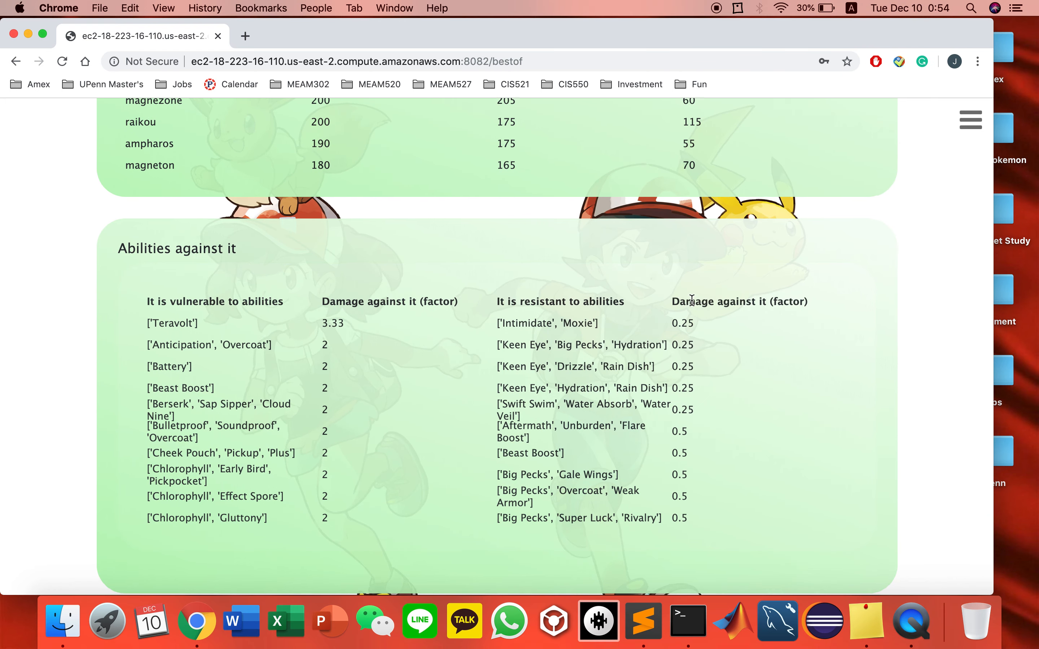
scroll(down, 3)
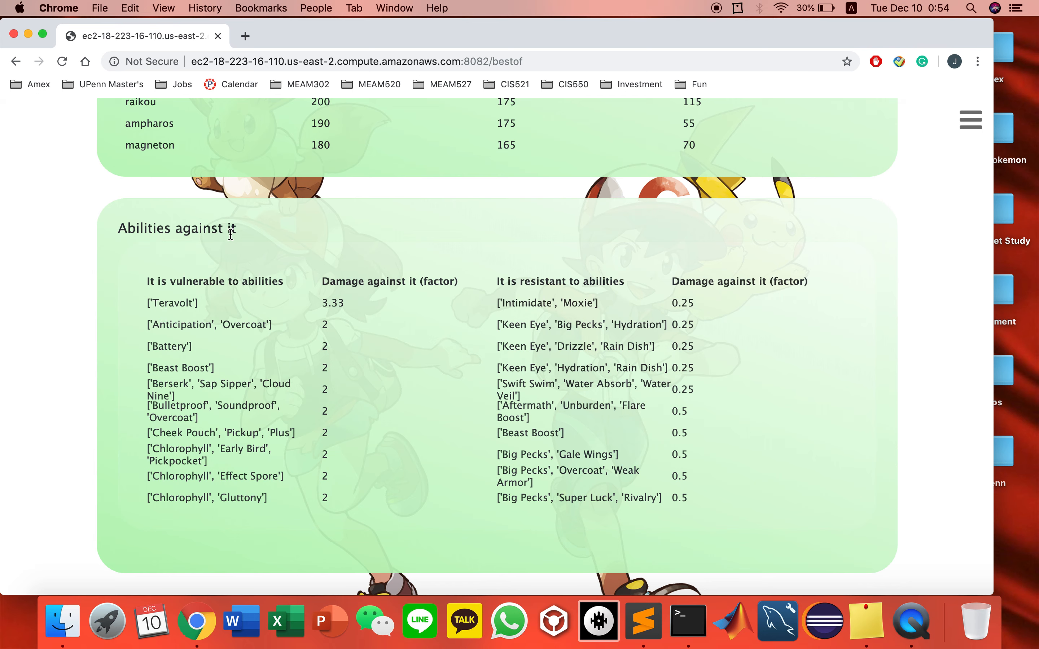
mouse_move(183, 274)
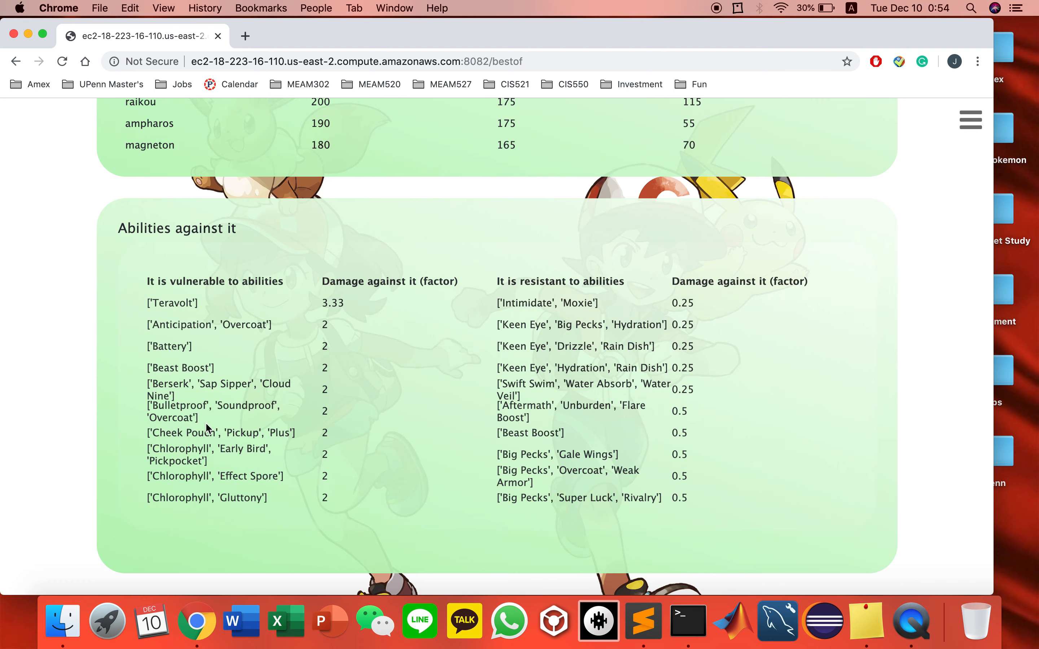
Browse the Pokemon movie poster gallery, then move on to the Pokemon Go nest cities page
click(969, 120)
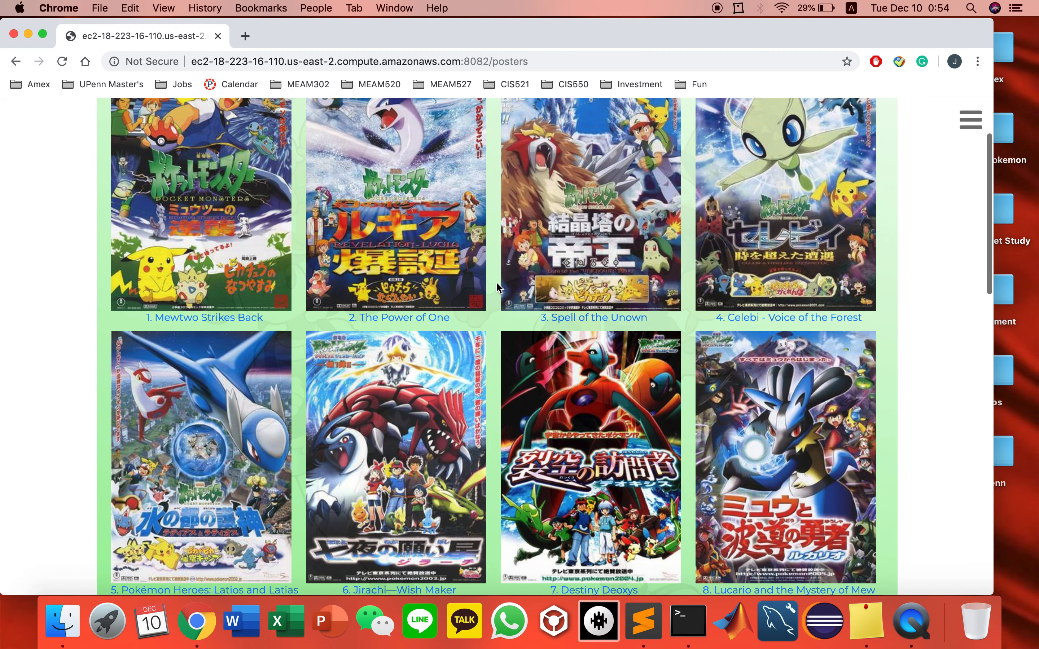
scroll(down, 3)
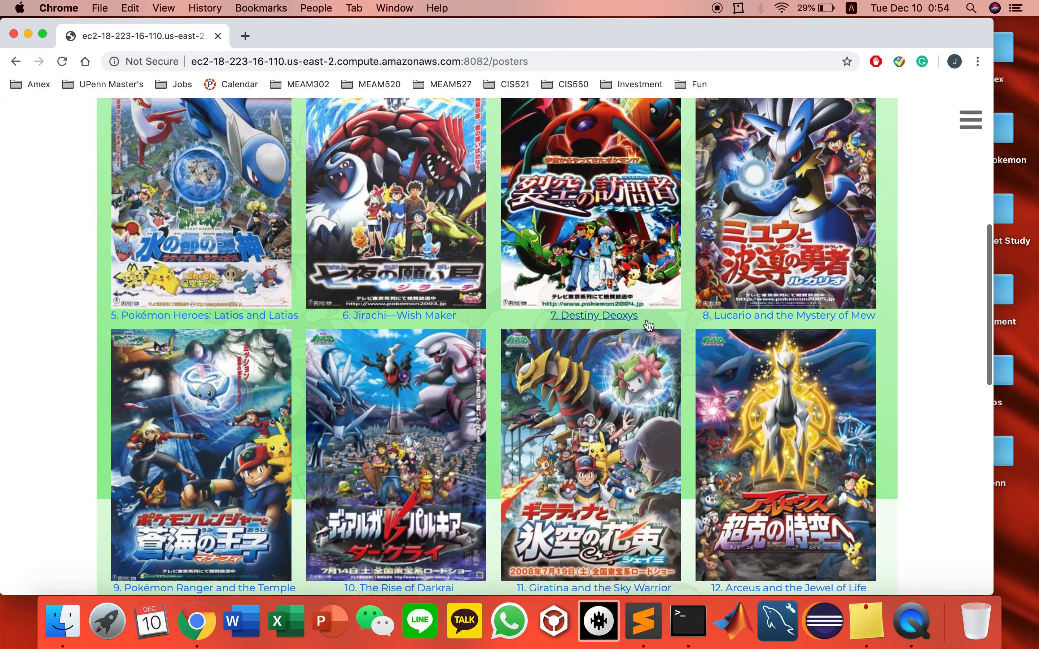
scroll(down, 3)
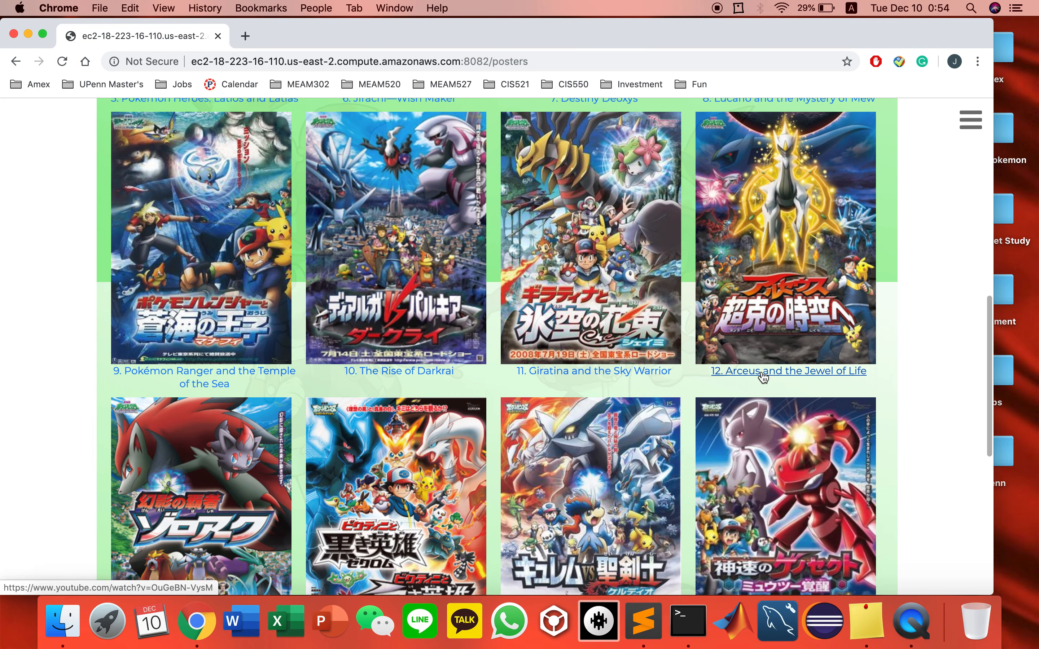
scroll(down, 3)
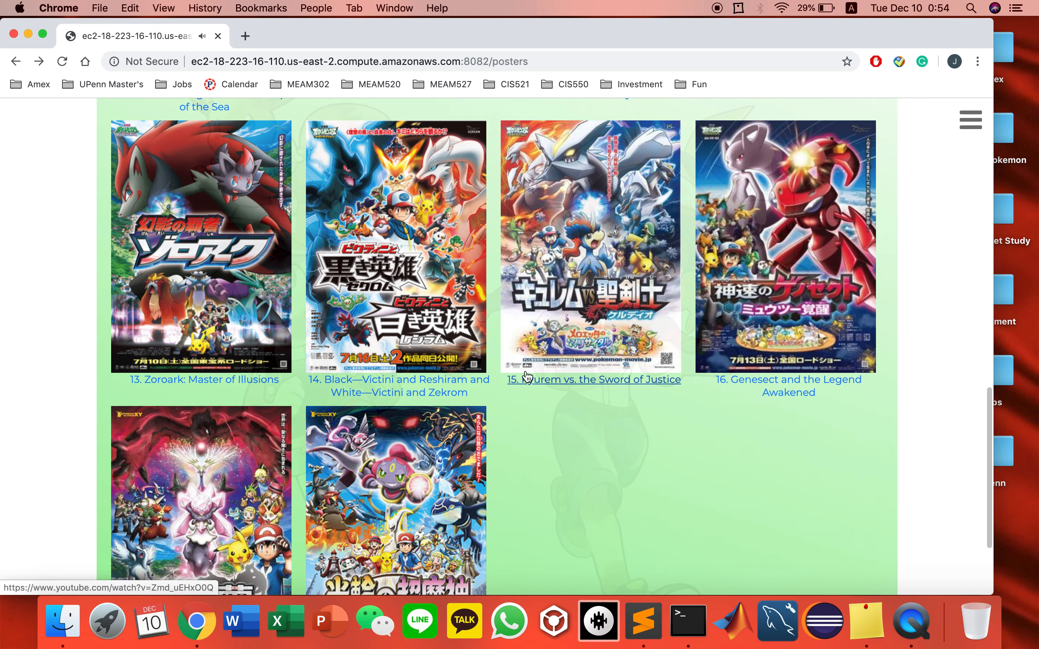
click(970, 119)
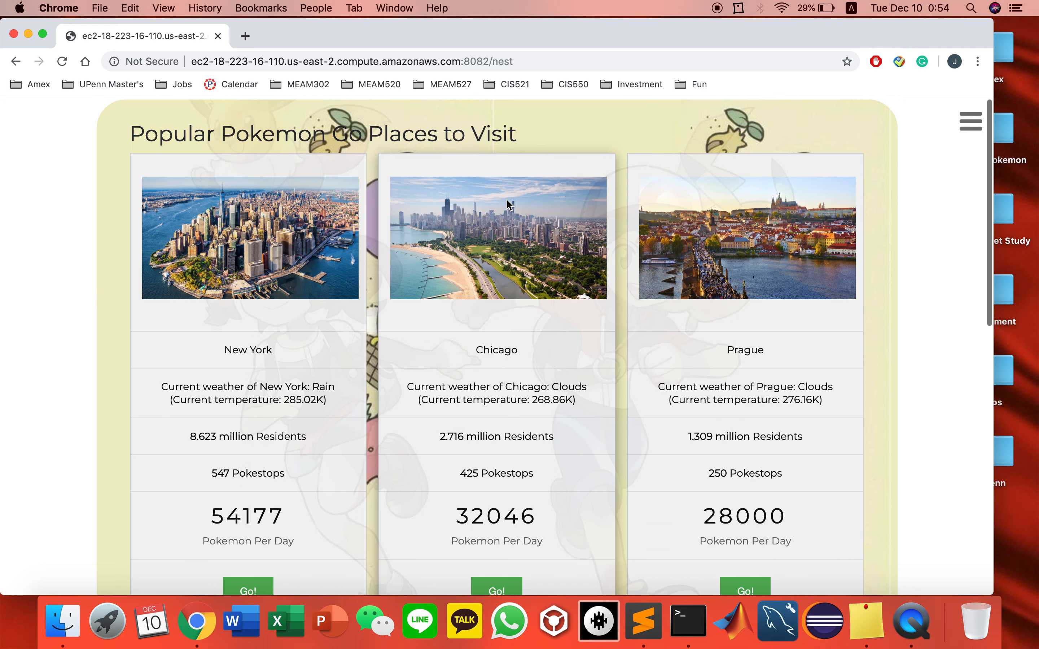
Review the New York, Chicago and Prague city cards and choose New York's Go! button
scroll(down, 3)
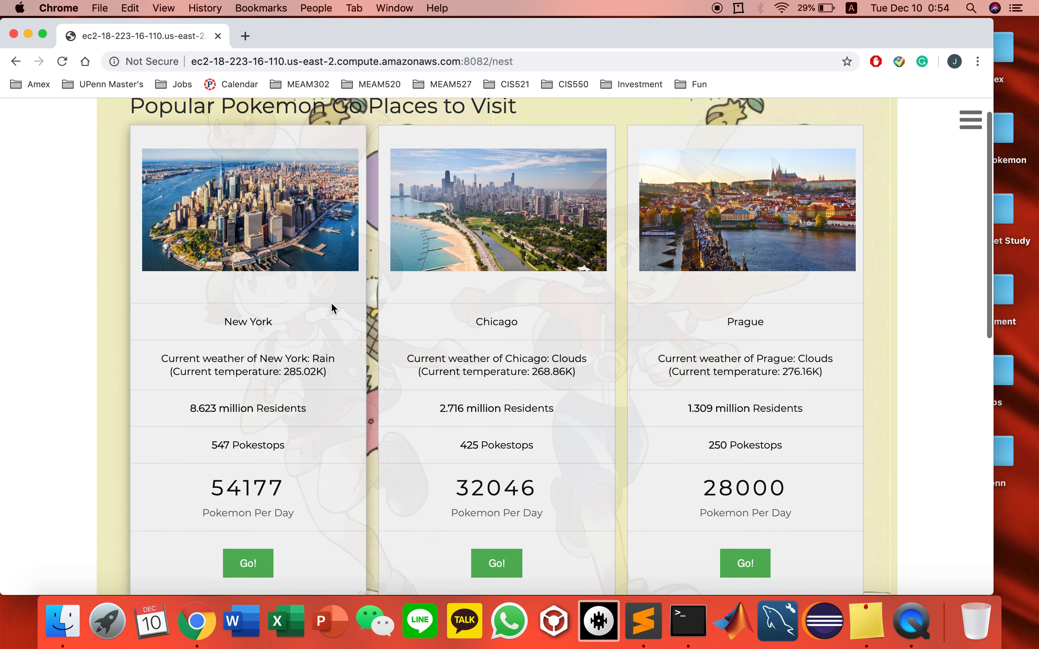
mouse_move(371, 328)
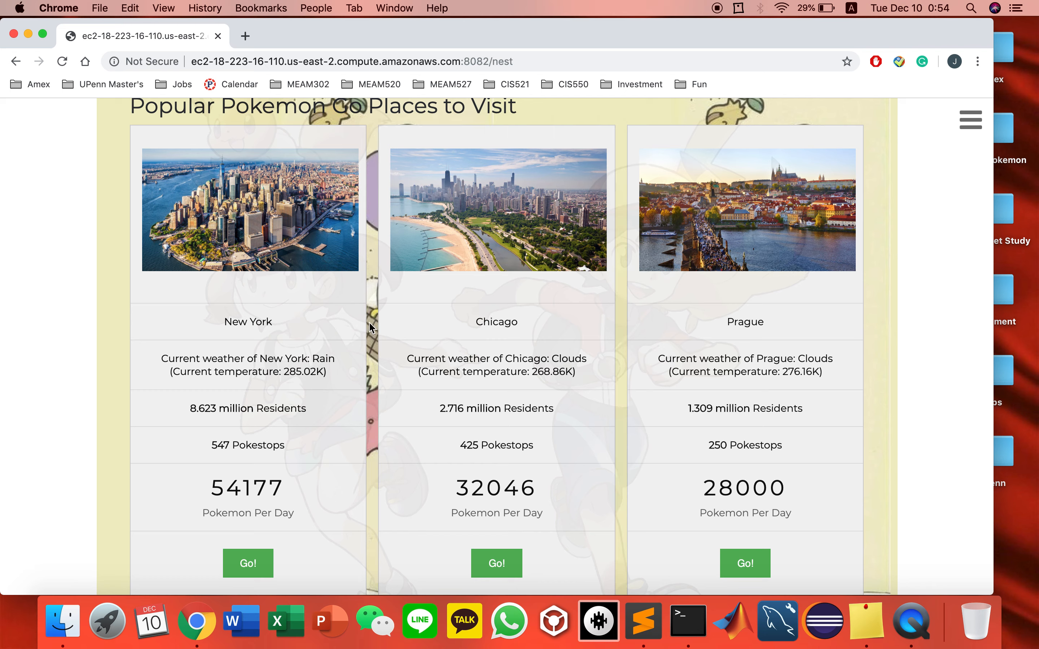
mouse_move(337, 377)
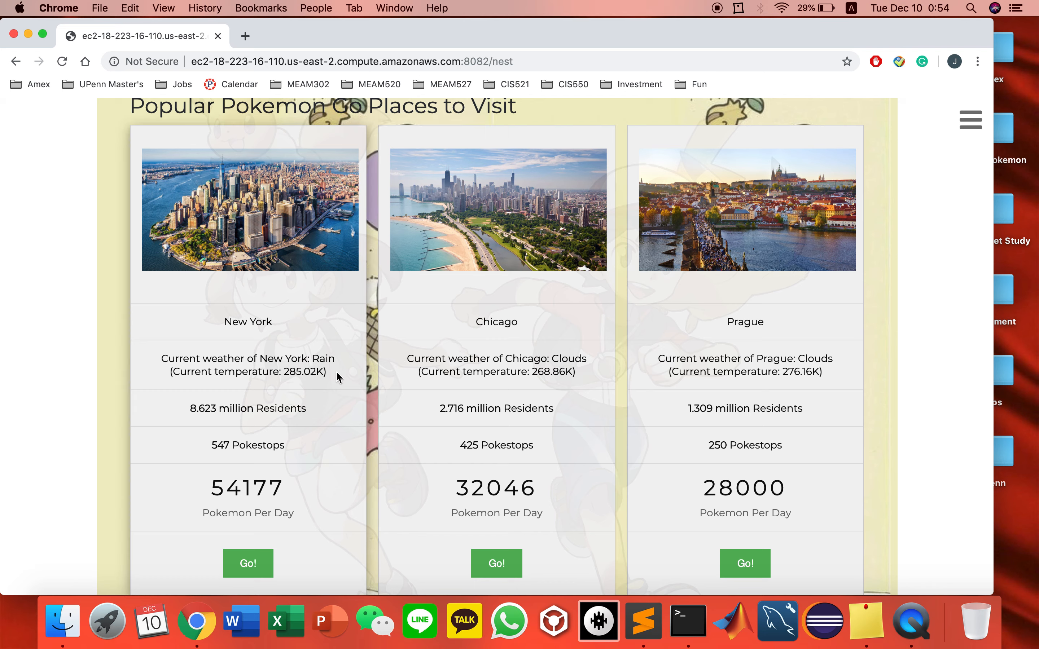
drag(161, 358, 325, 372)
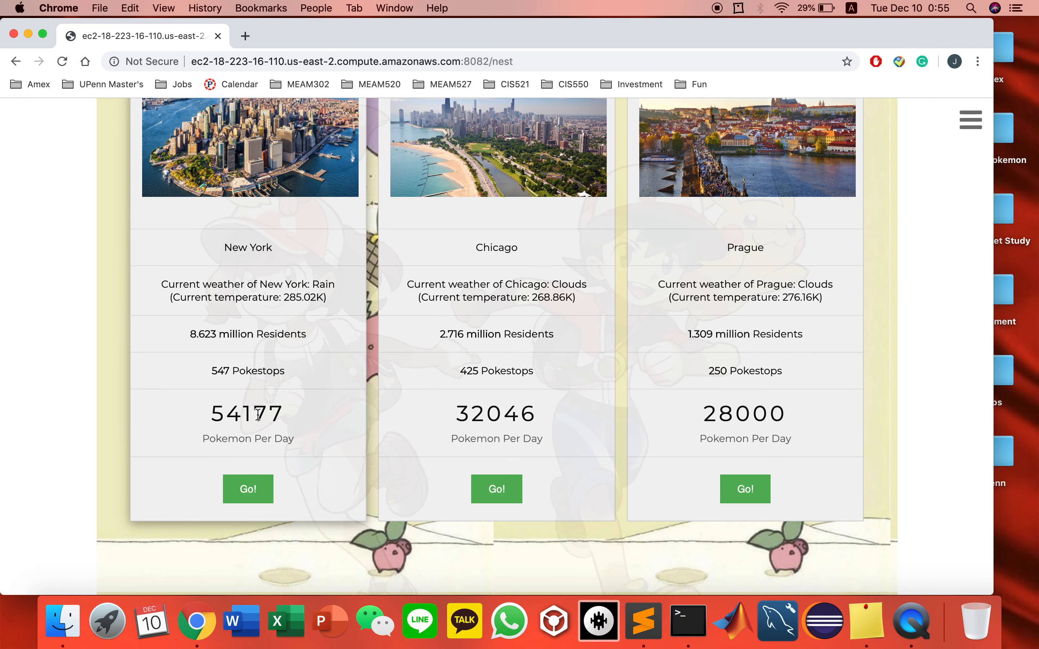
mouse_move(288, 378)
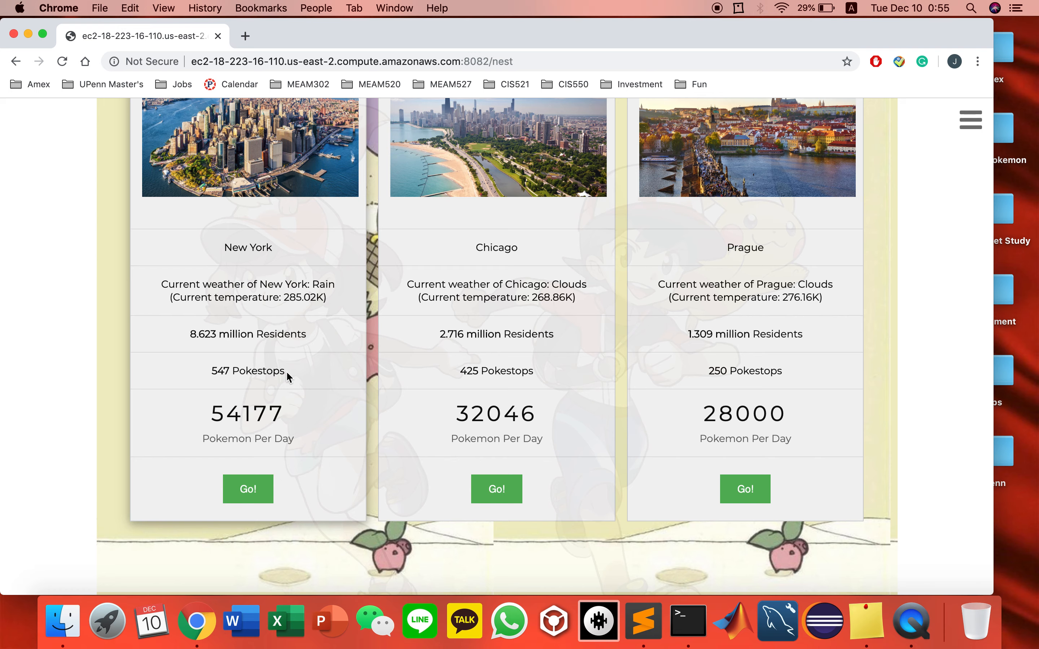
scroll(down, 3)
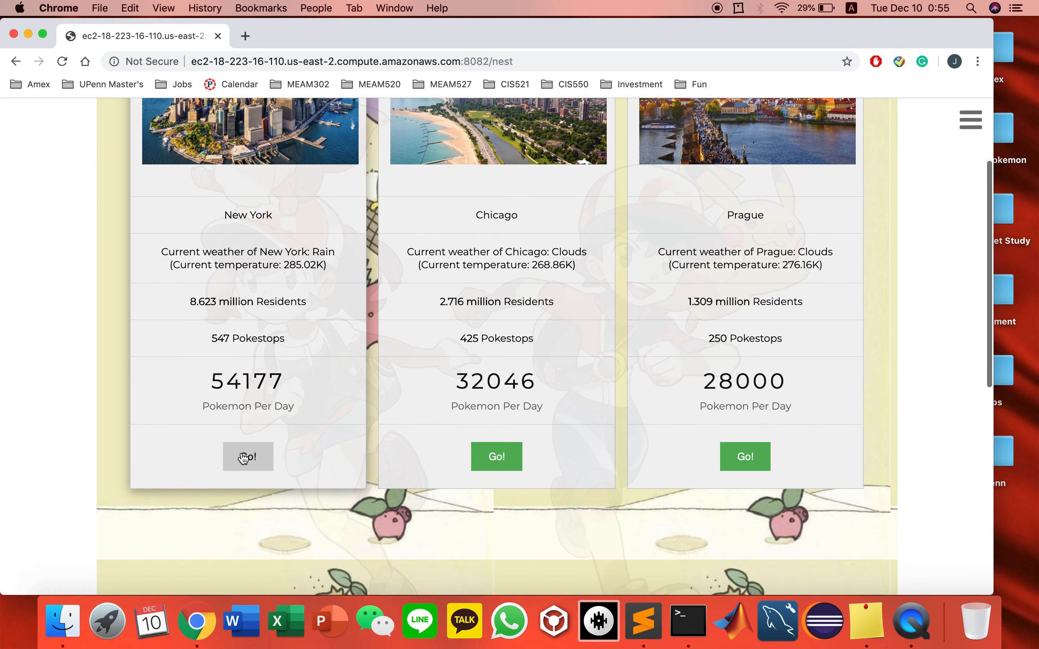
click(247, 456)
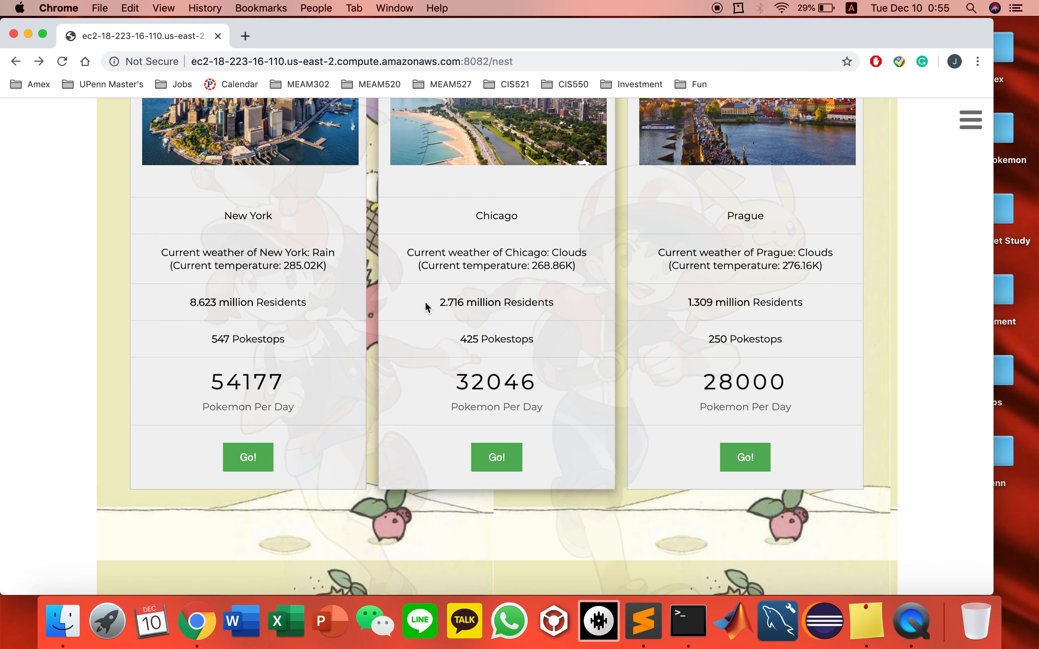
Look up current weather for Philadelphia (rain, 285.42K) and Hangzhou (clear, 293.26K)
scroll(down, 3)
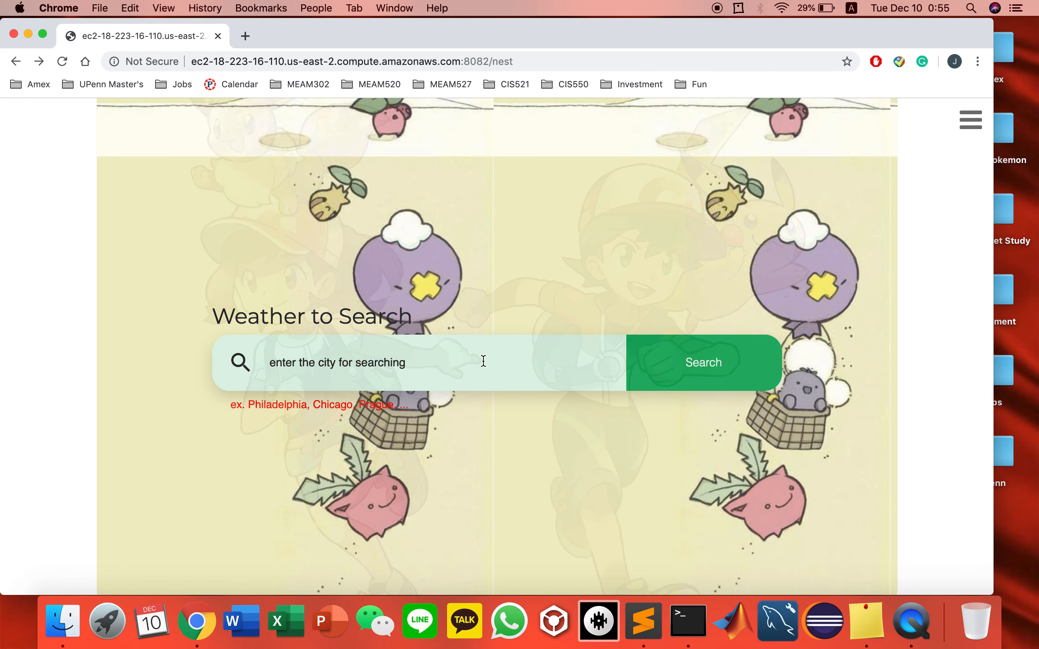
scroll(down, 3)
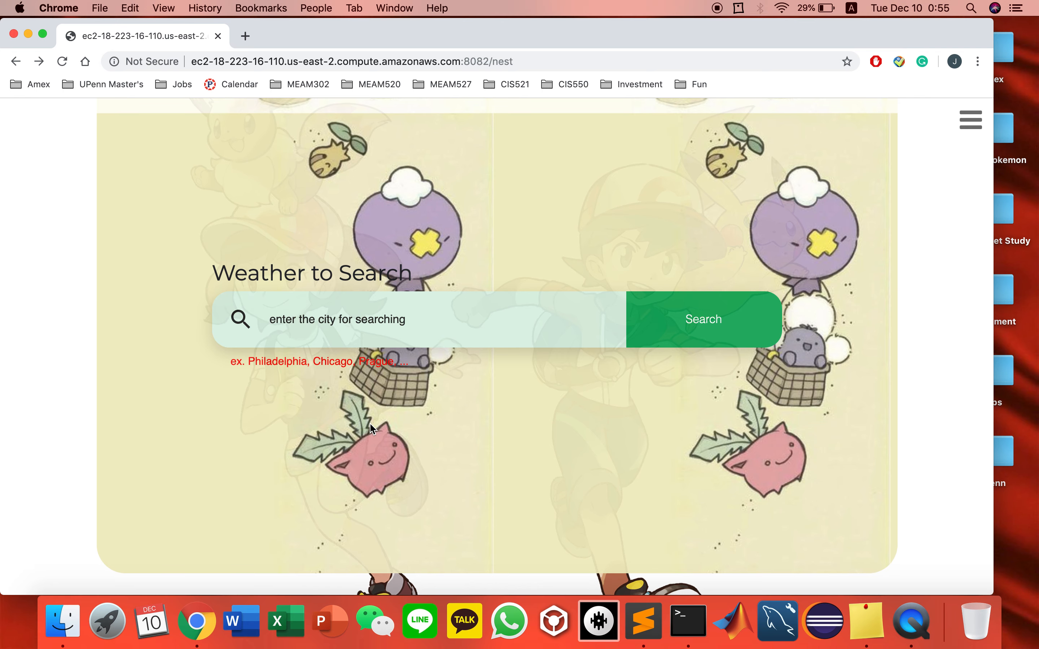
text(philadelphi)
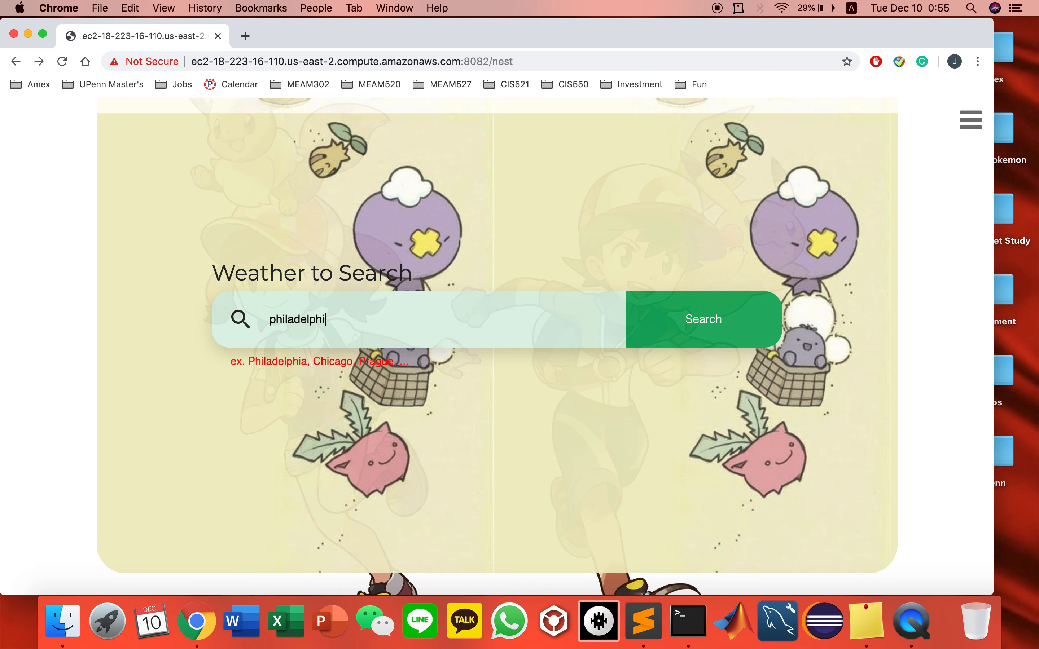
click(702, 319)
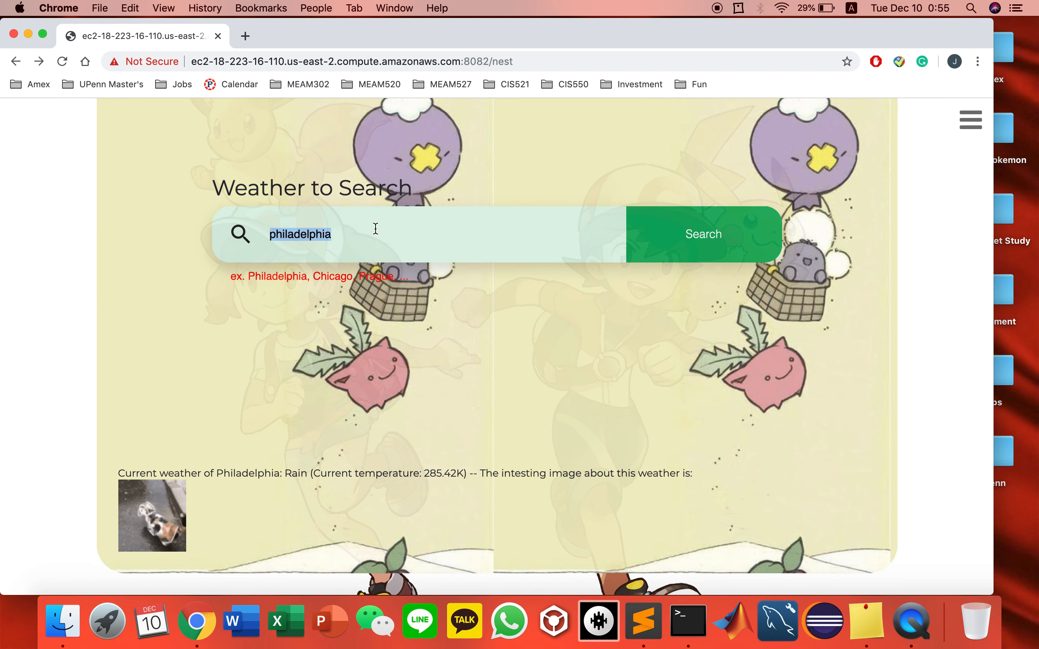
text(hangzhou)
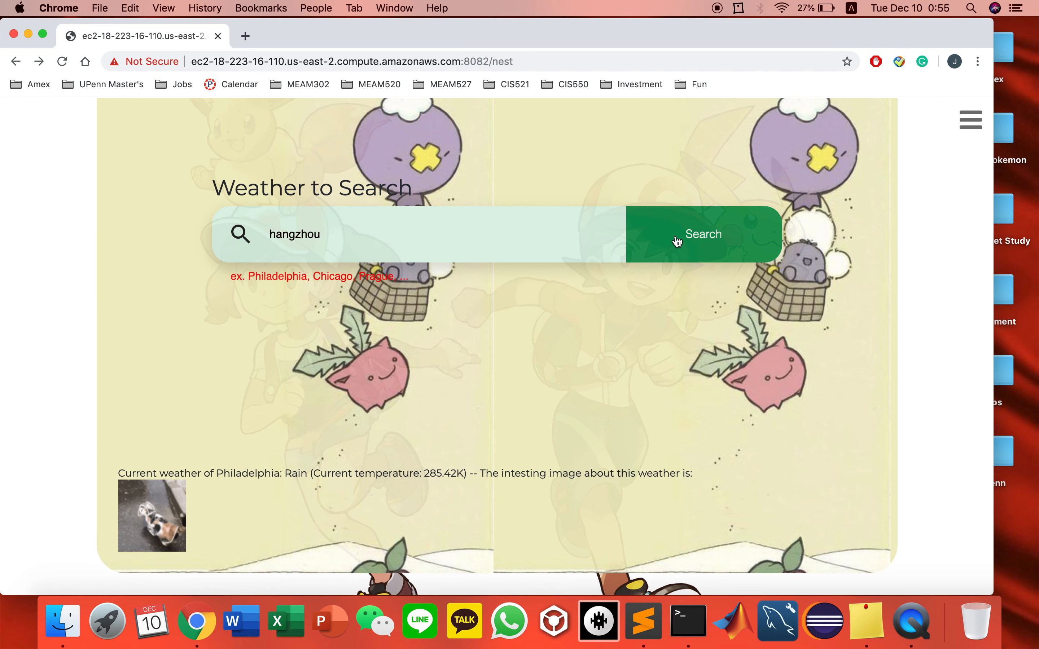
click(703, 233)
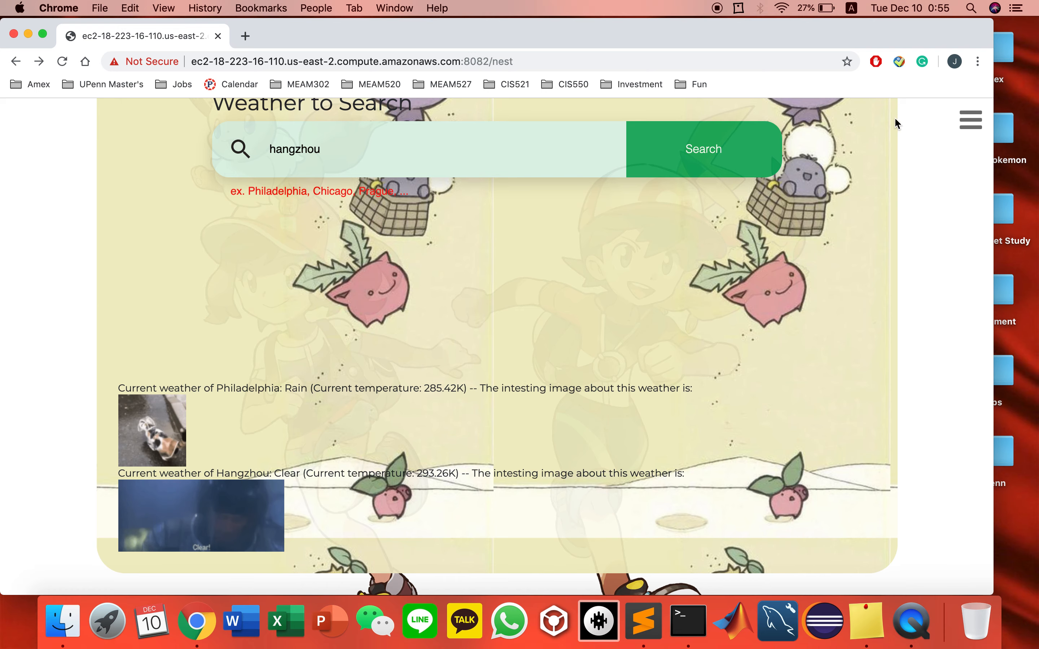
click(969, 120)
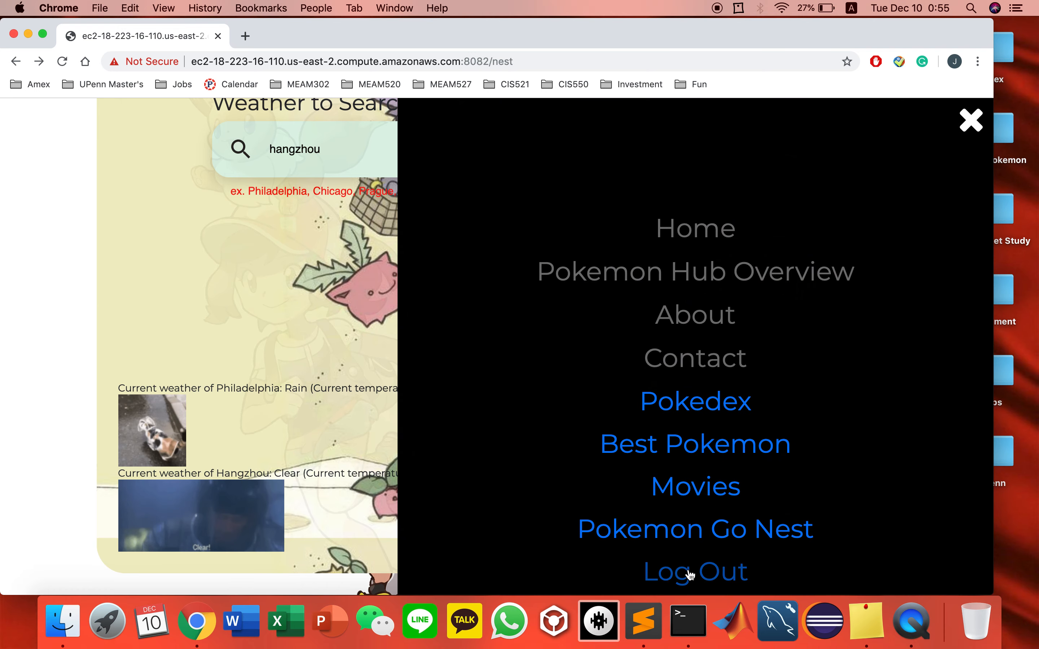